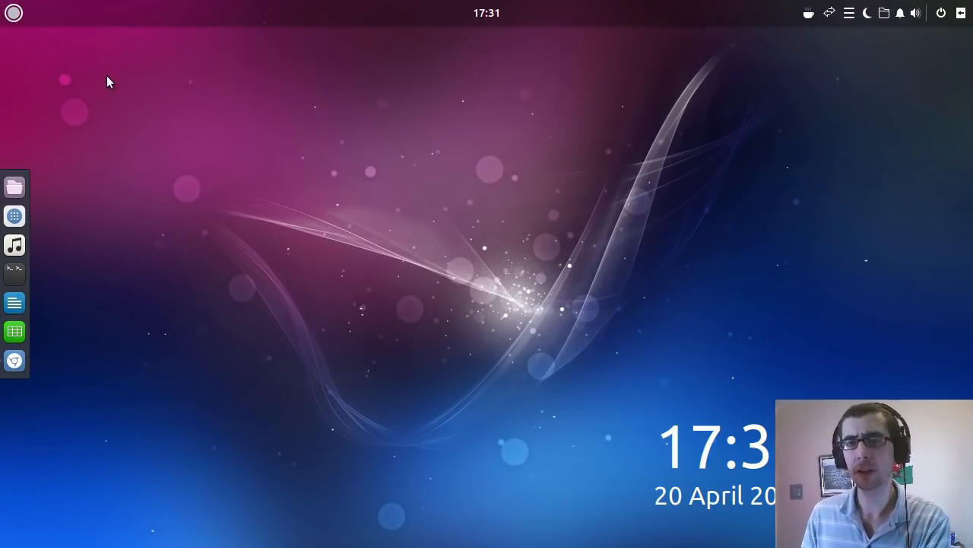
pyautogui.moveTo(40, 173)
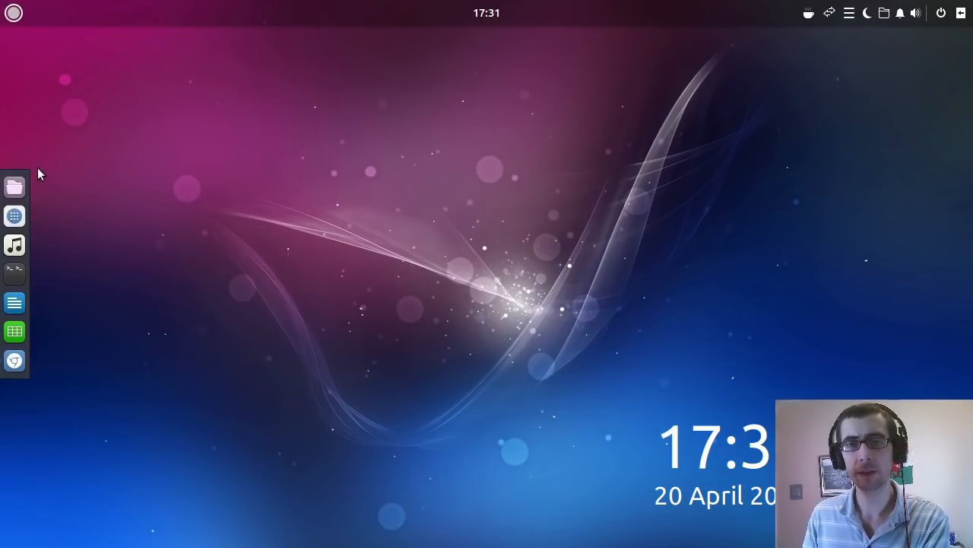
pyautogui.moveTo(316, 295)
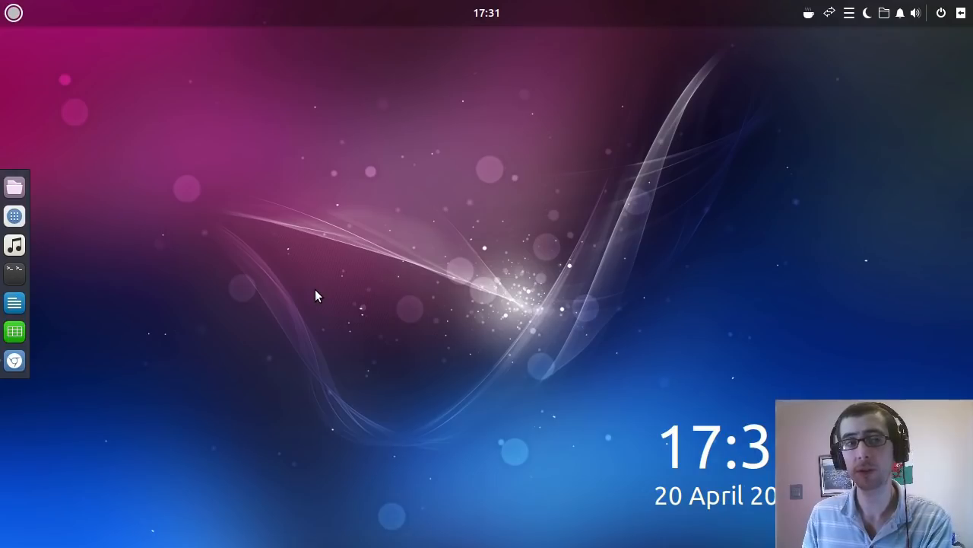
pyautogui.moveTo(409, 386)
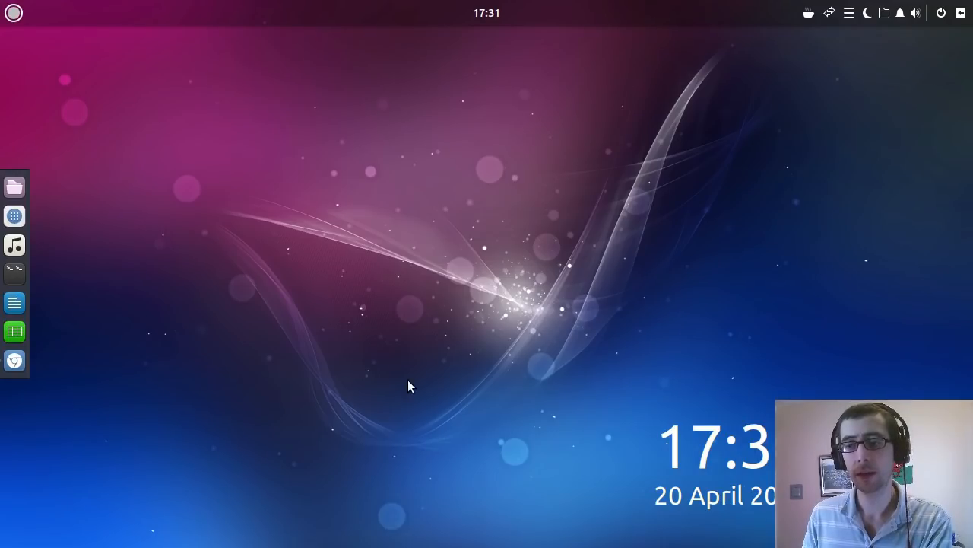
pyautogui.moveTo(505, 511)
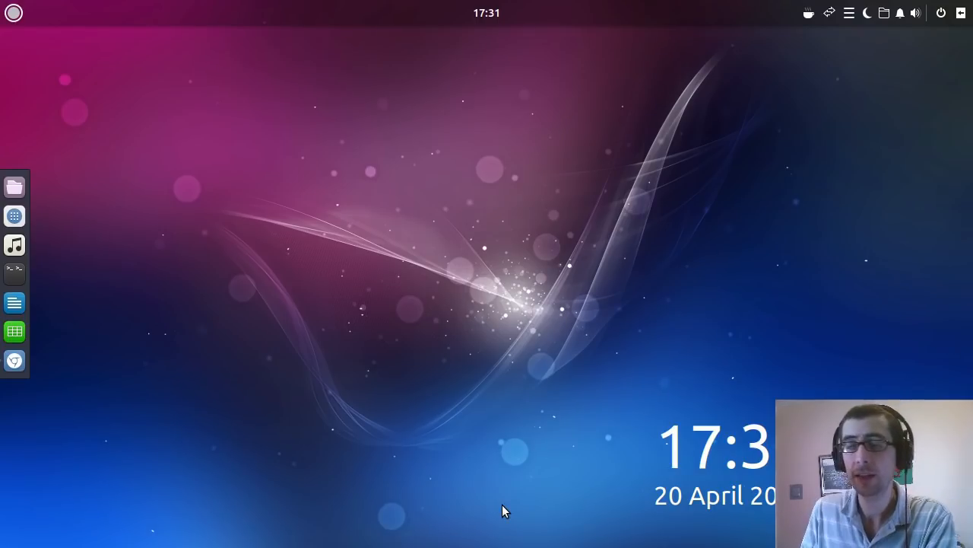
# Step: Search the Budgie Menu for 'kde' to find and launch Kdenlive
pyautogui.click(13, 12)
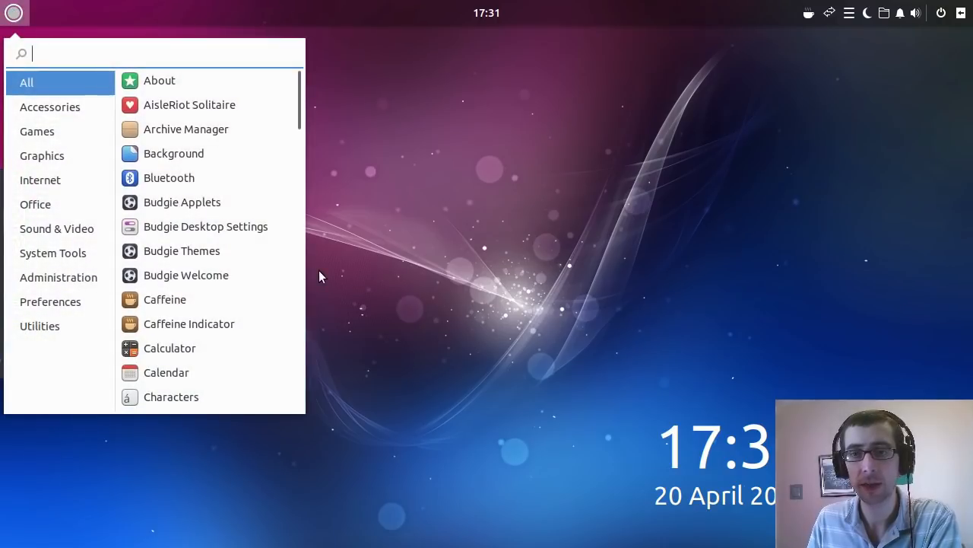
pyautogui.click(13, 12)
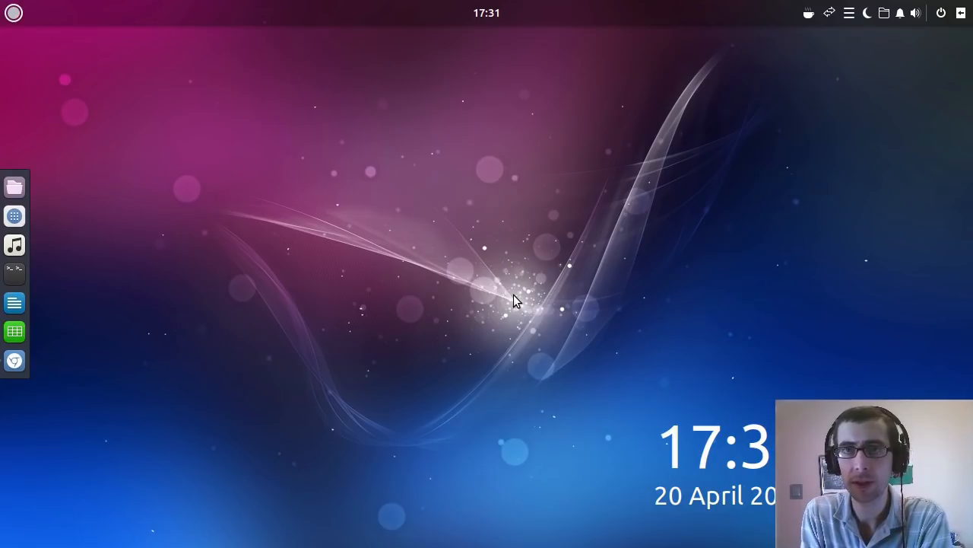
pyautogui.moveTo(350, 161)
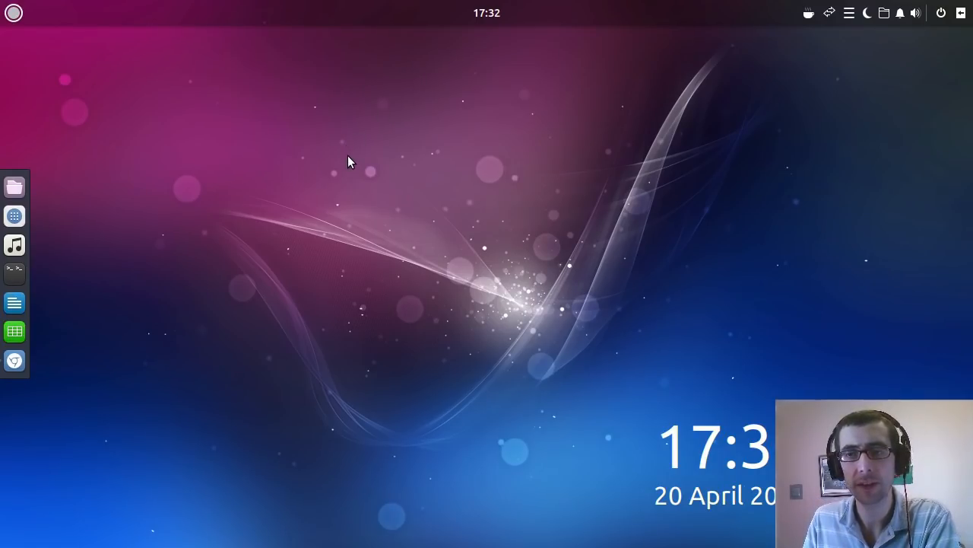
pyautogui.click(13, 12)
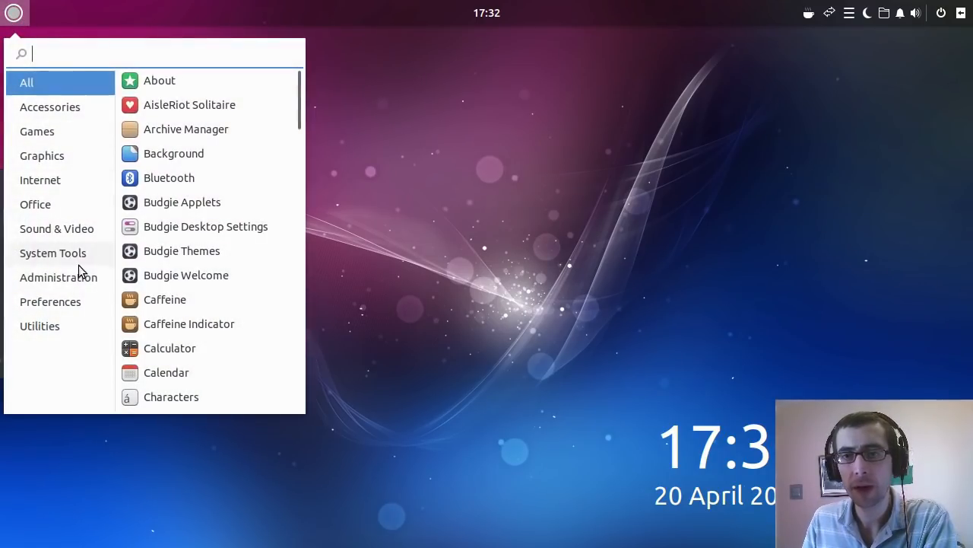
pyautogui.moveTo(68, 114)
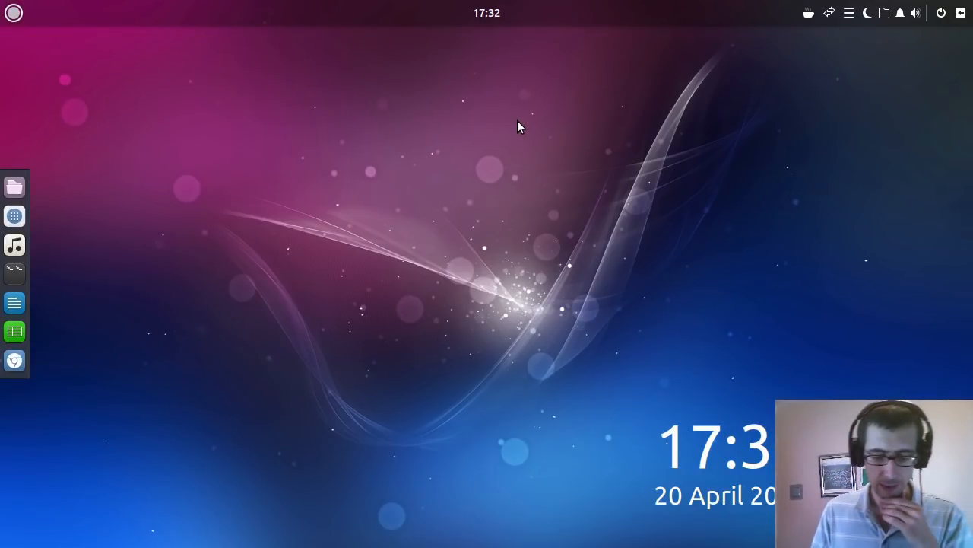
pyautogui.click(14, 12)
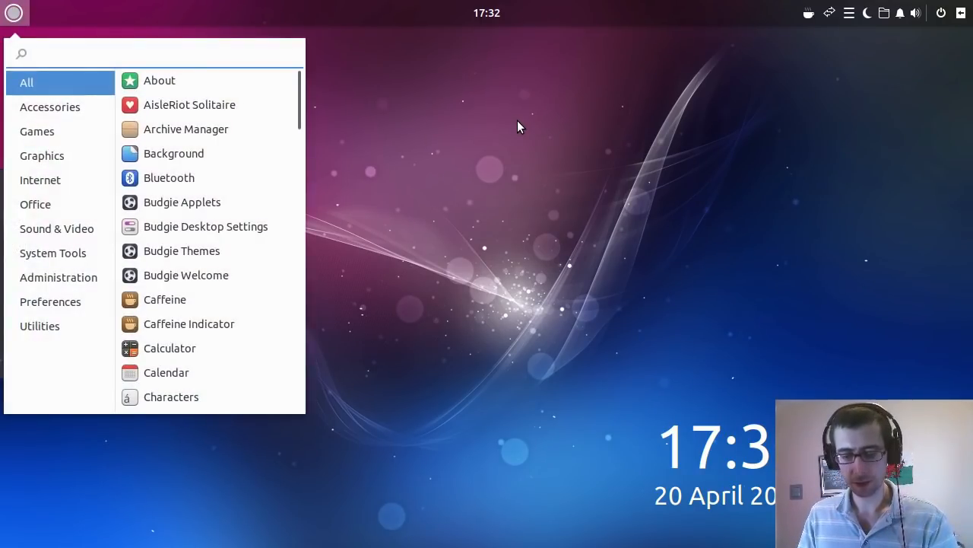
pyautogui.write('kde')
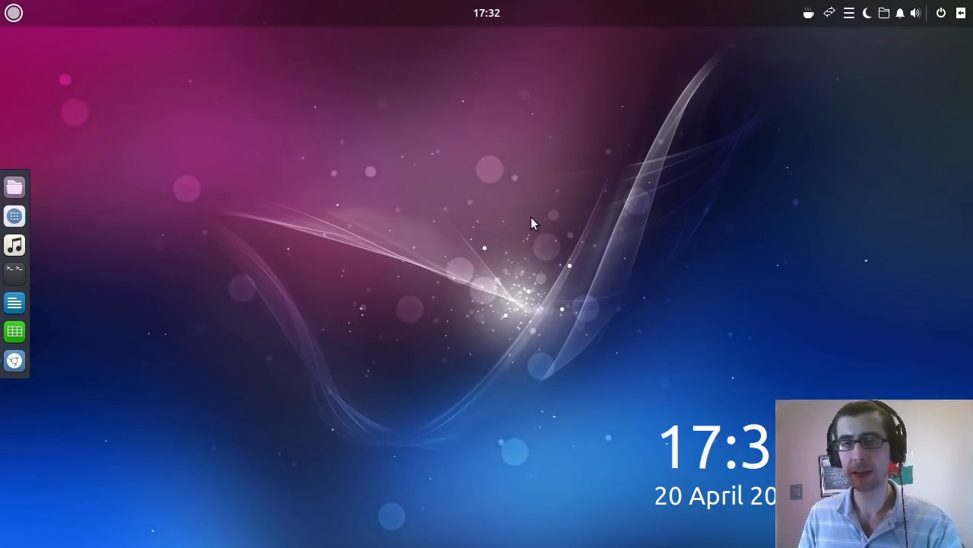
pyautogui.moveTo(25, 42)
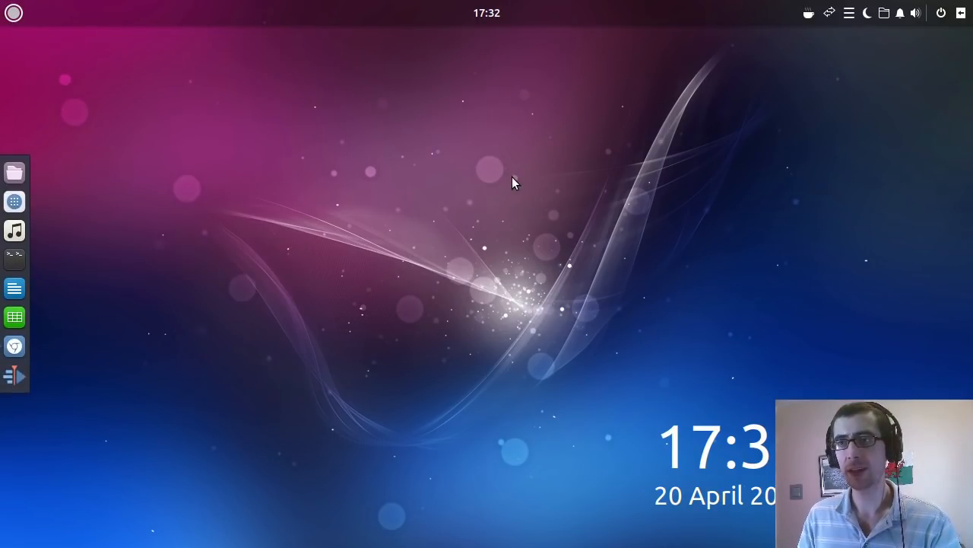
pyautogui.moveTo(538, 178)
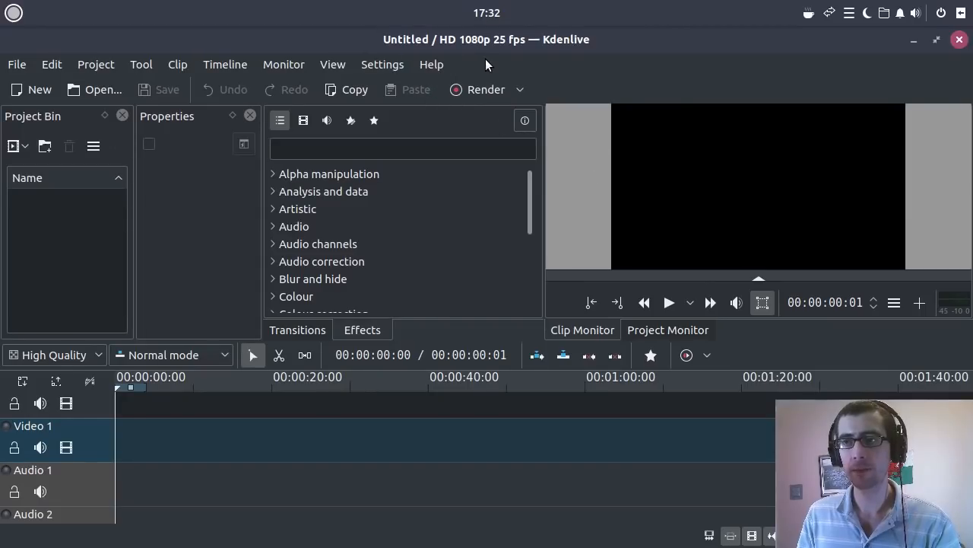
pyautogui.moveTo(499, 62)
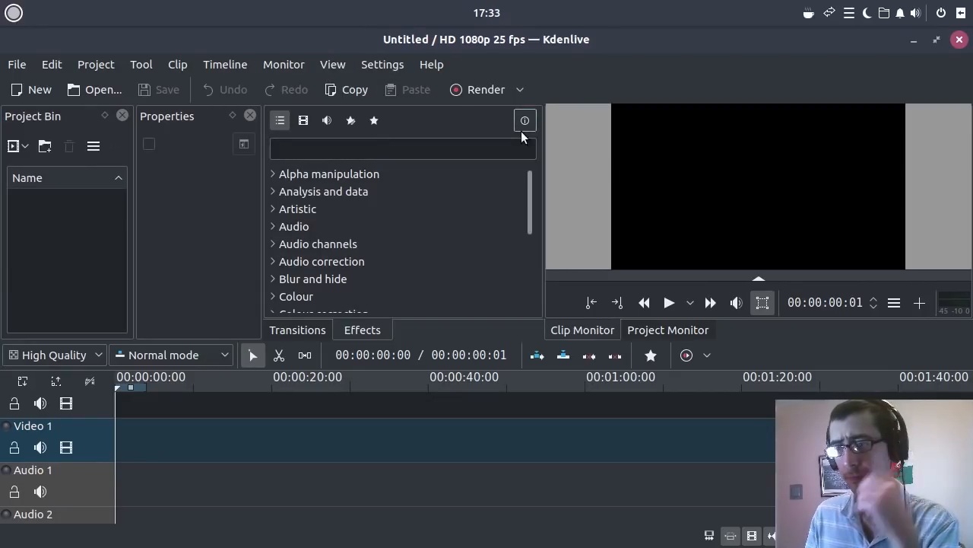
pyautogui.moveTo(593, 77)
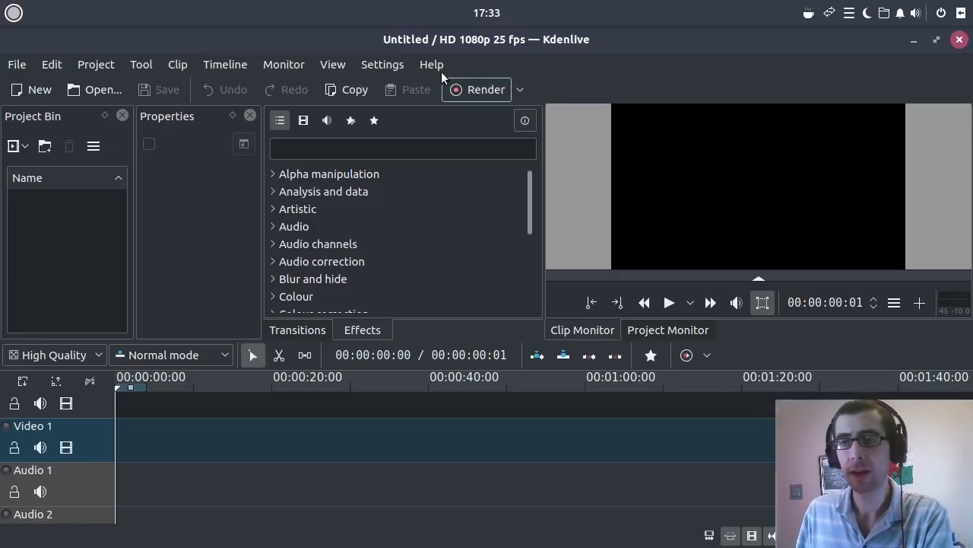
pyautogui.click(176, 64)
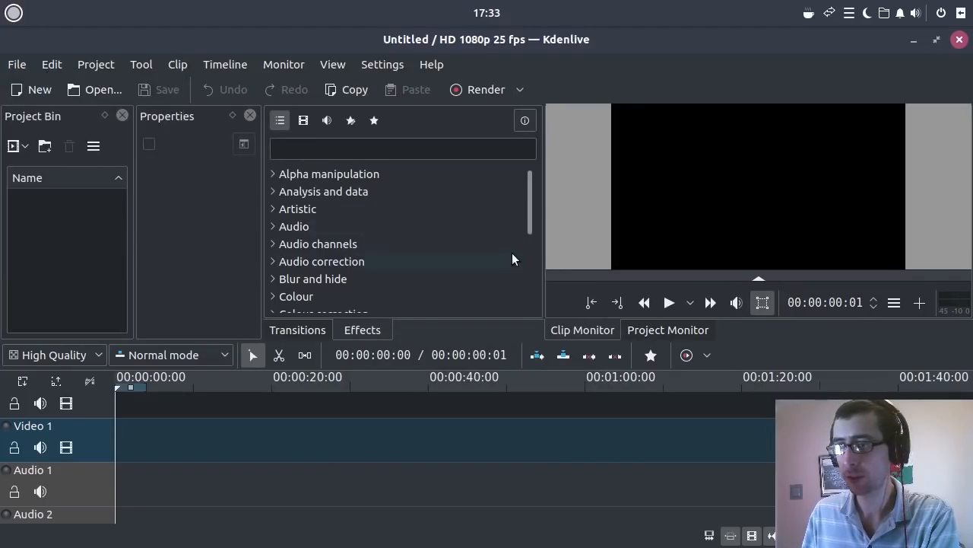
pyautogui.scroll(-3)
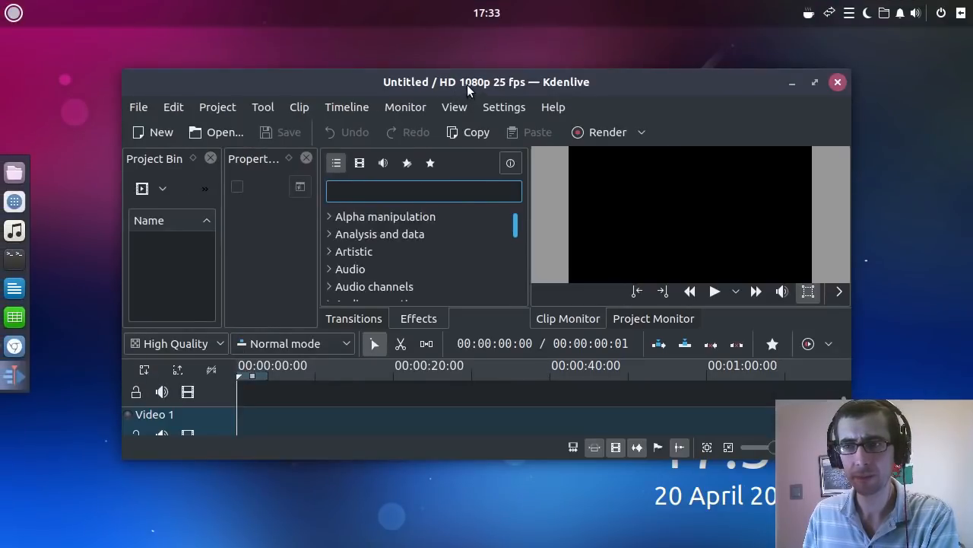
pyautogui.click(814, 82)
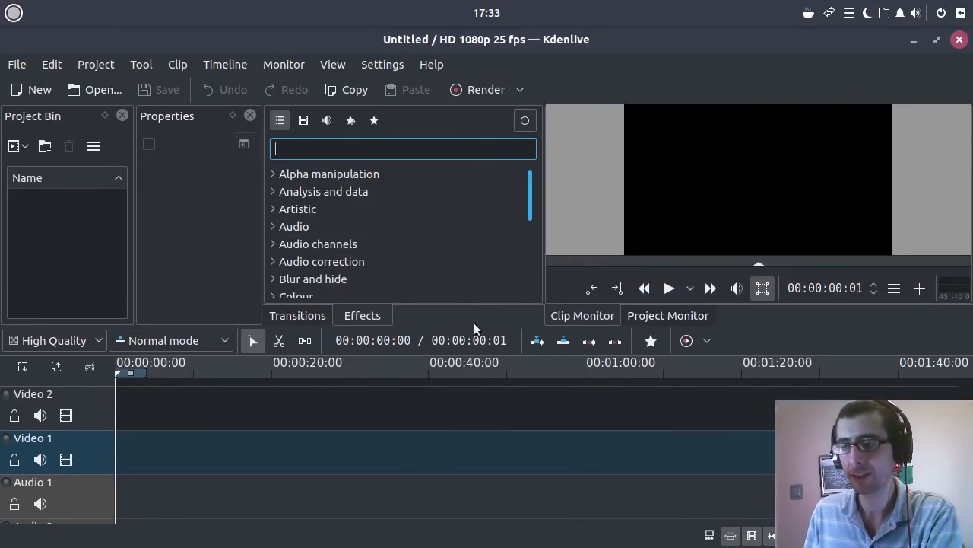
pyautogui.moveTo(809, 78)
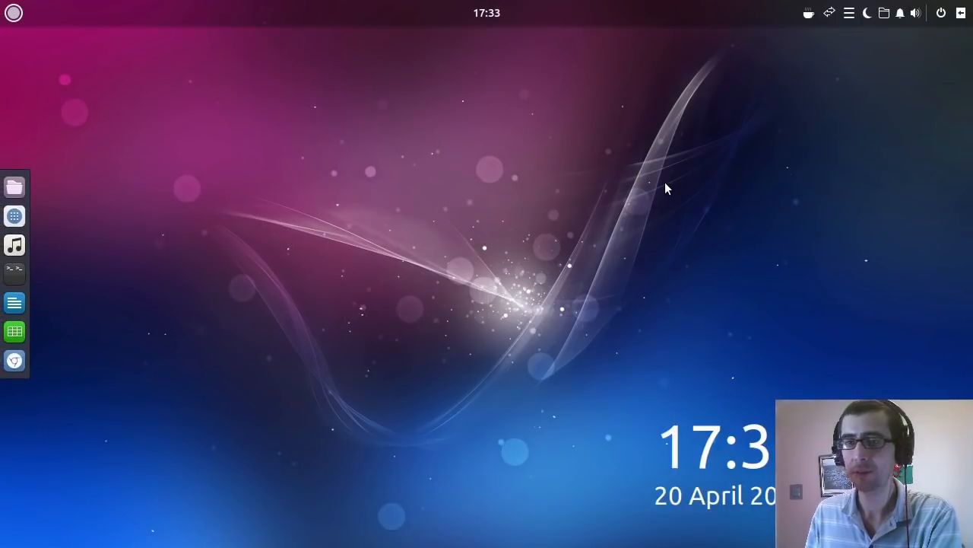
pyautogui.moveTo(318, 197)
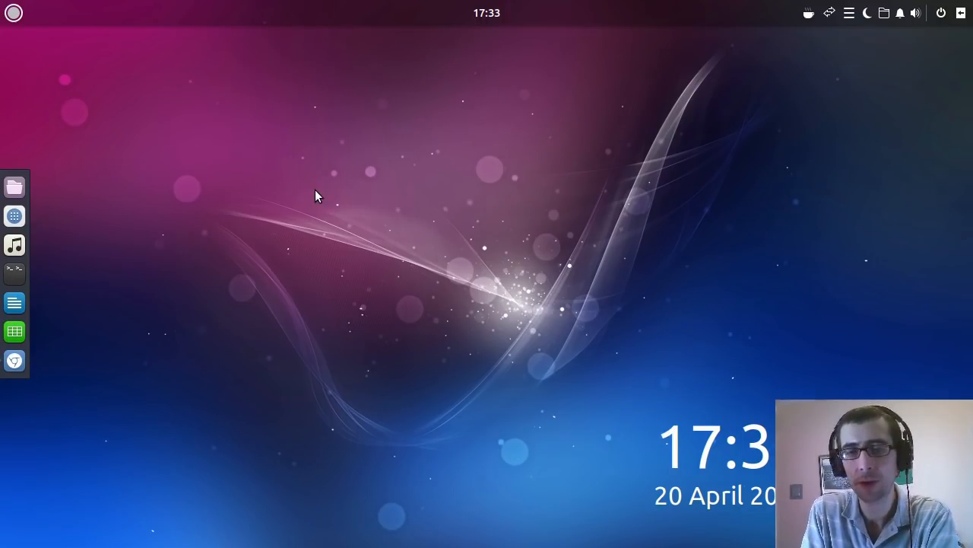
pyautogui.moveTo(15, 216)
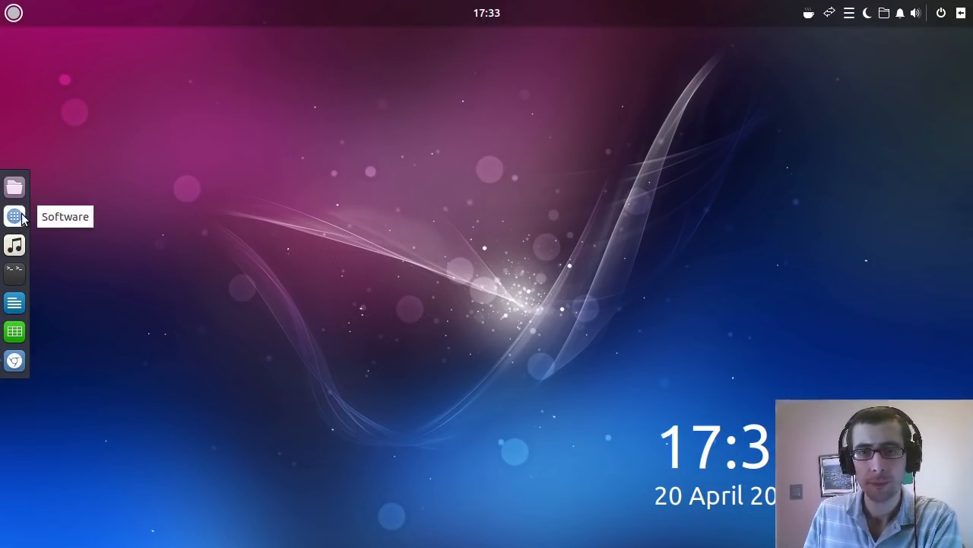
# Step: Launch GNOME Software from the dock and scroll its All page of featured apps and categories
pyautogui.click(13, 216)
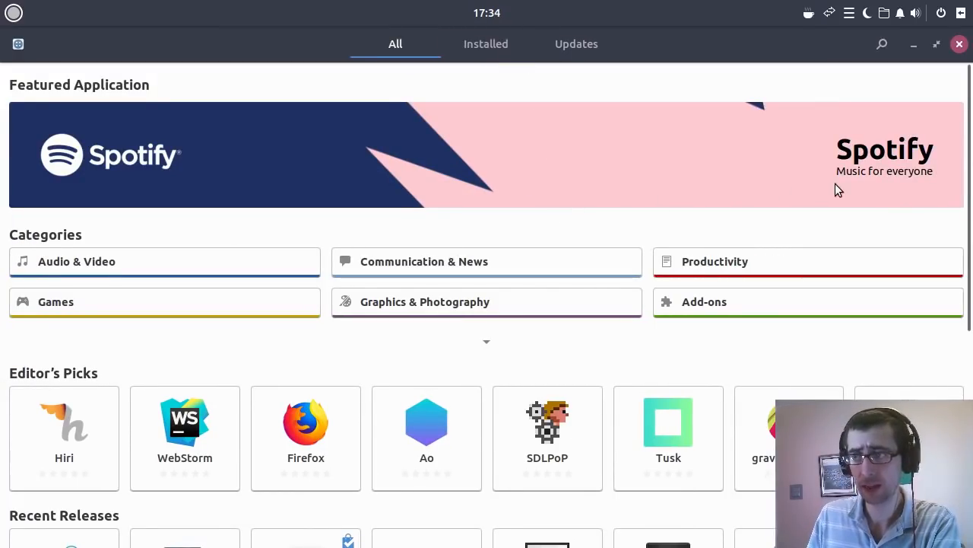
pyautogui.scroll(-3)
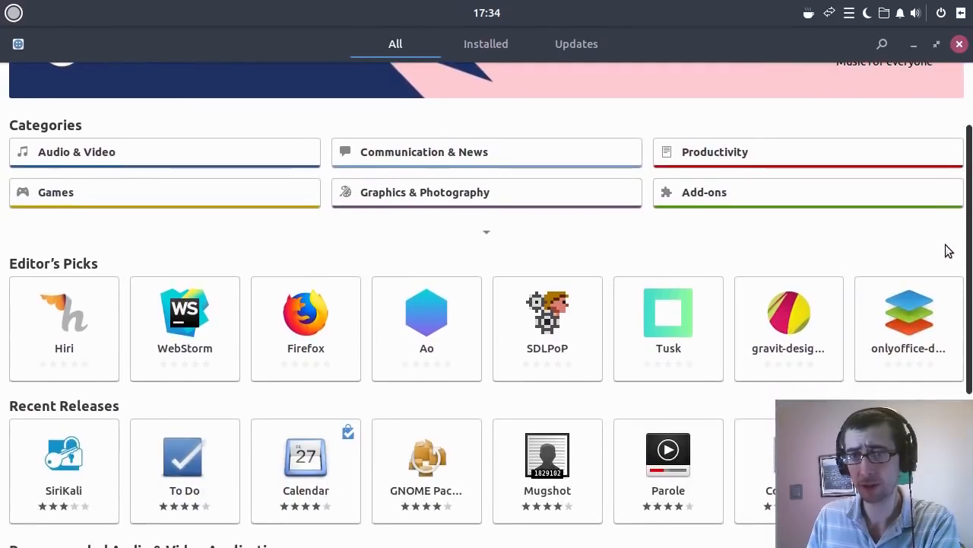
pyautogui.scroll(-3)
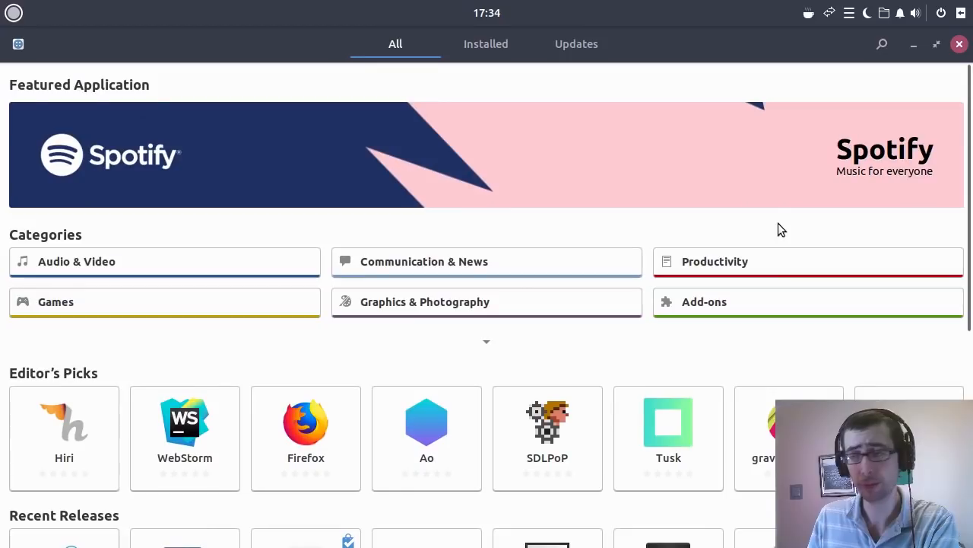
pyautogui.moveTo(756, 339)
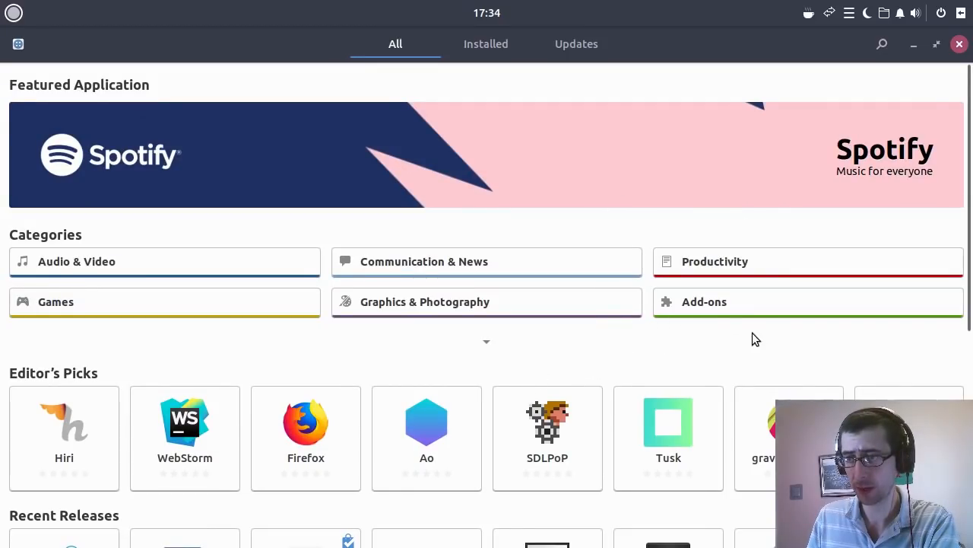
# Step: Browse the Add-ons section's Fonts page, scrolling through the available fonts
pyautogui.click(703, 301)
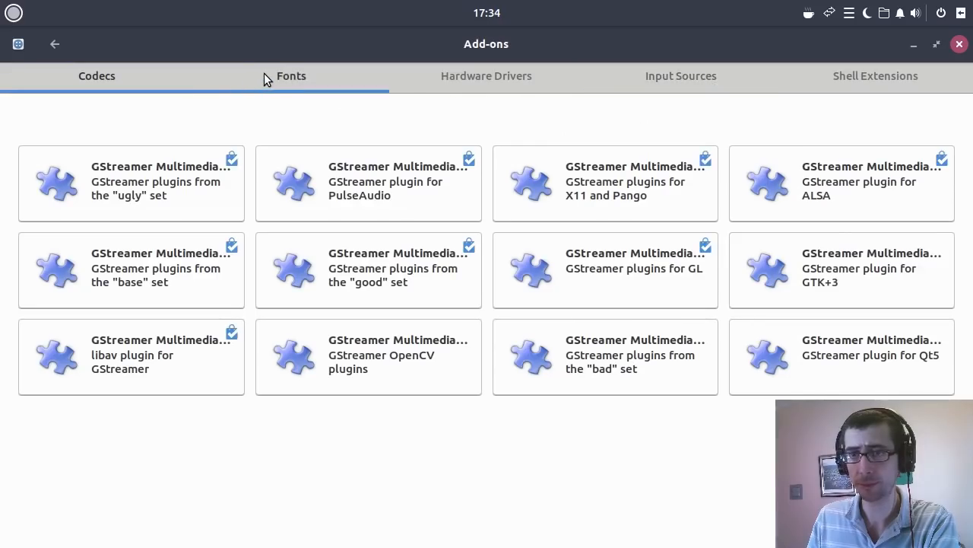
pyautogui.click(292, 76)
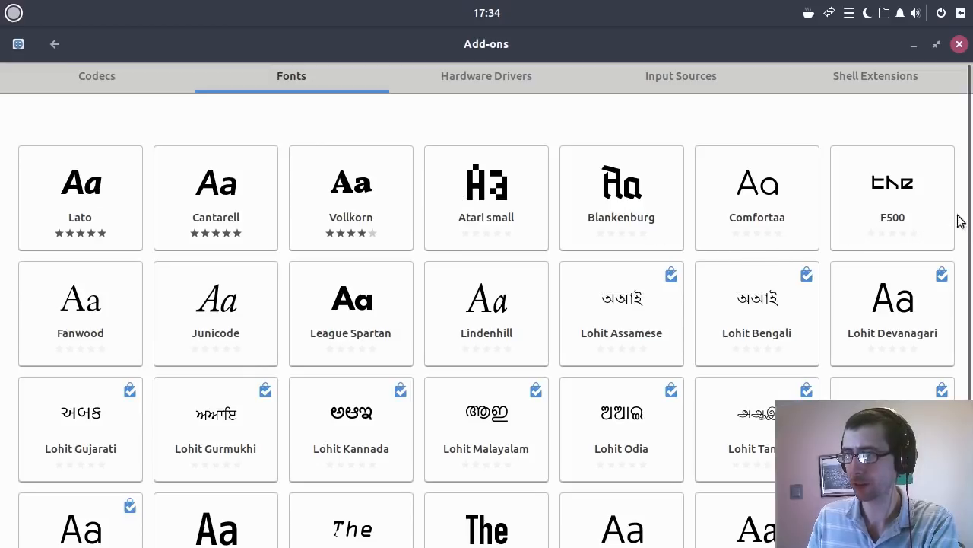
pyautogui.scroll(-3)
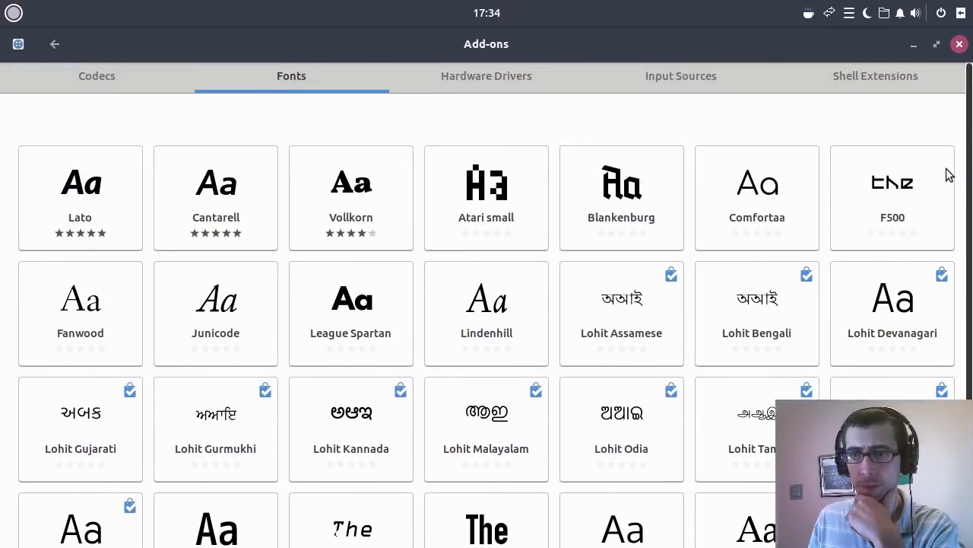
pyautogui.moveTo(563, 422)
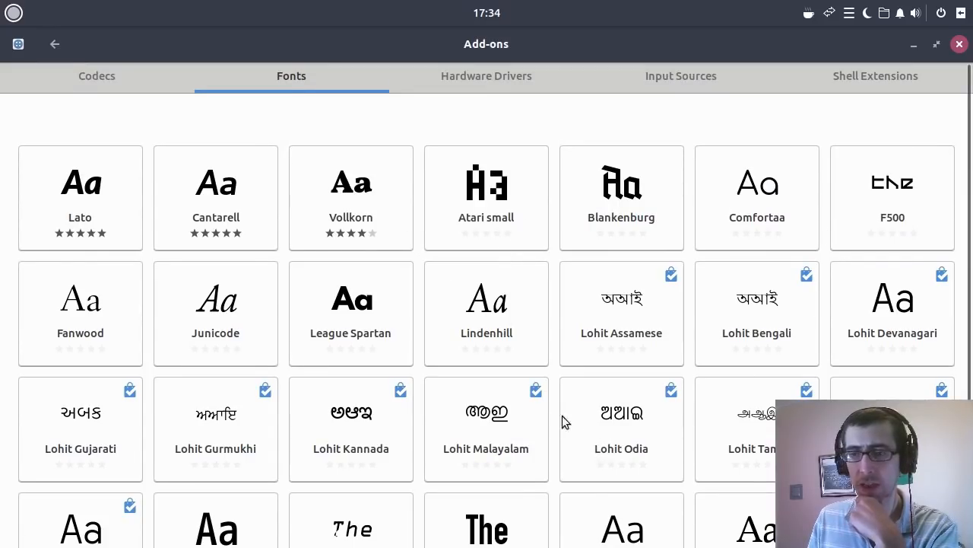
pyautogui.moveTo(955, 243)
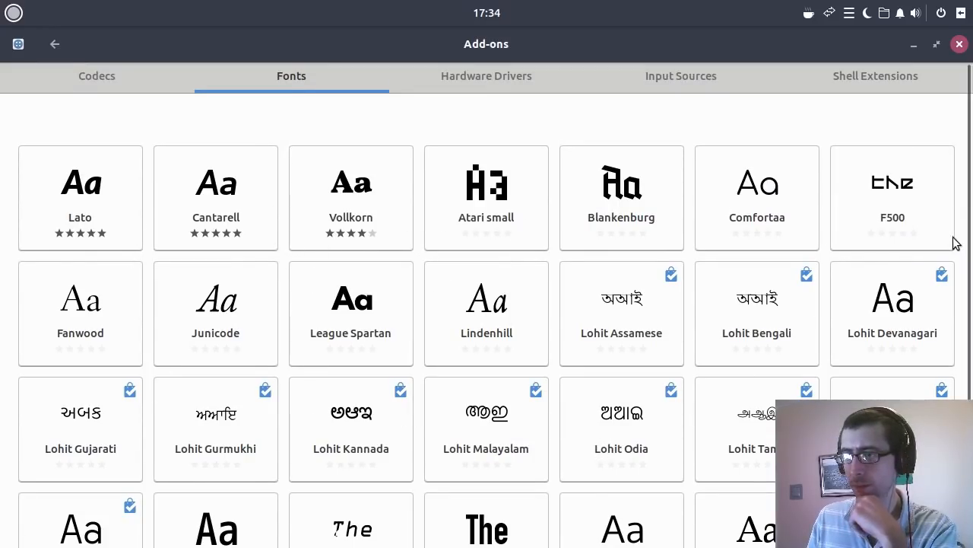
pyautogui.scroll(-3)
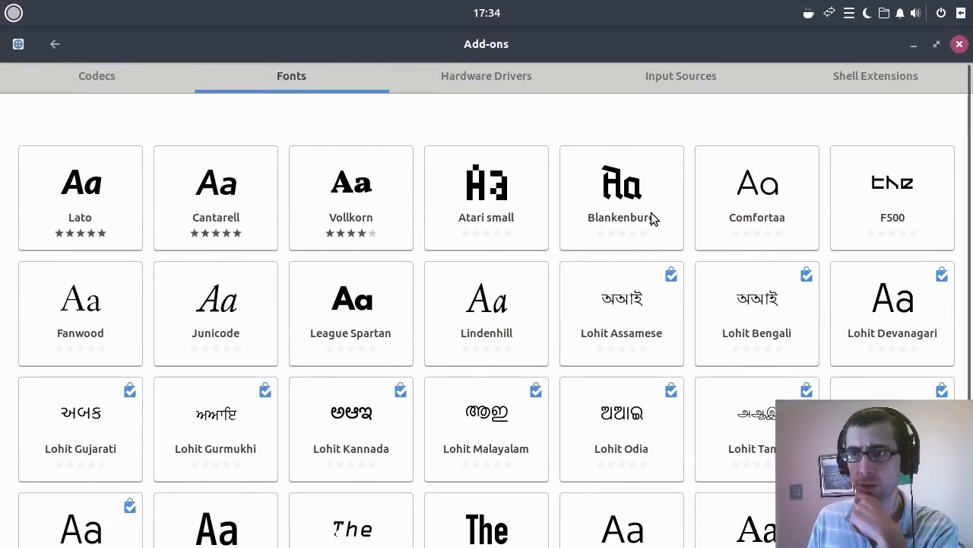
pyautogui.moveTo(502, 454)
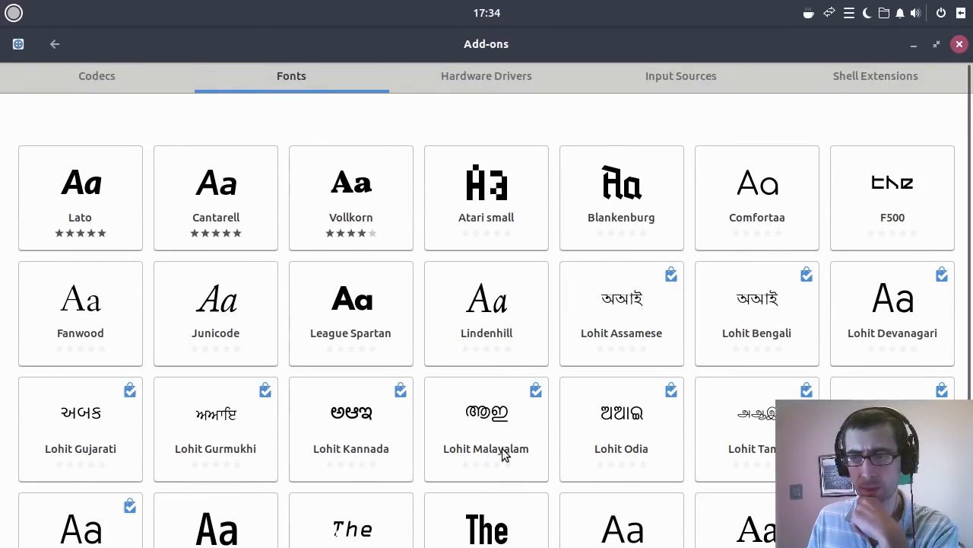
# Step: View the Codecs and Shell Extensions add-ons, then return to the main software overview
pyautogui.click(97, 76)
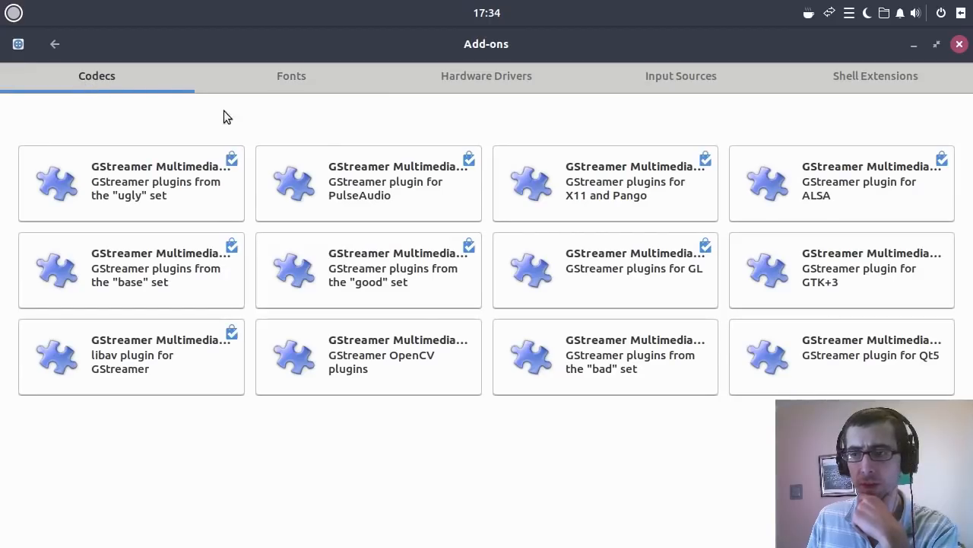
pyautogui.click(876, 76)
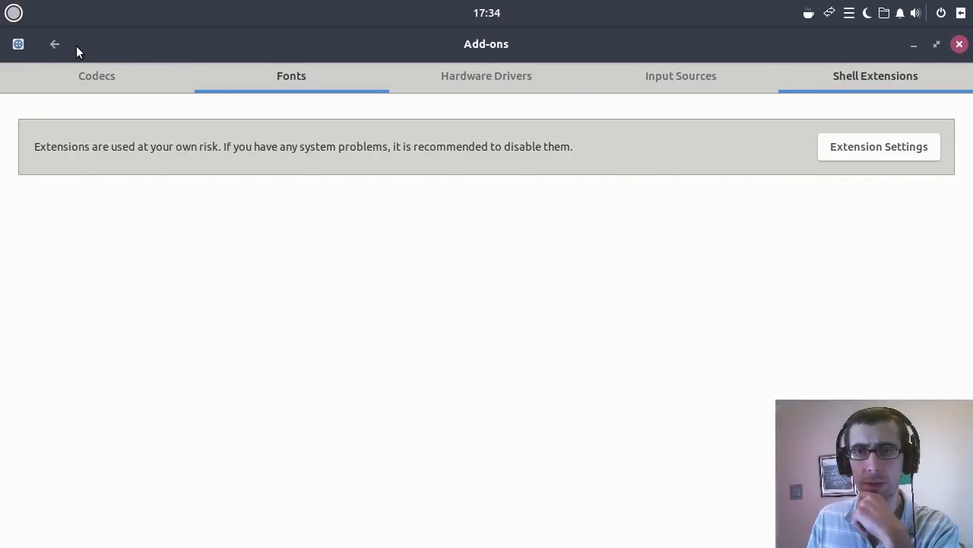
pyautogui.click(55, 42)
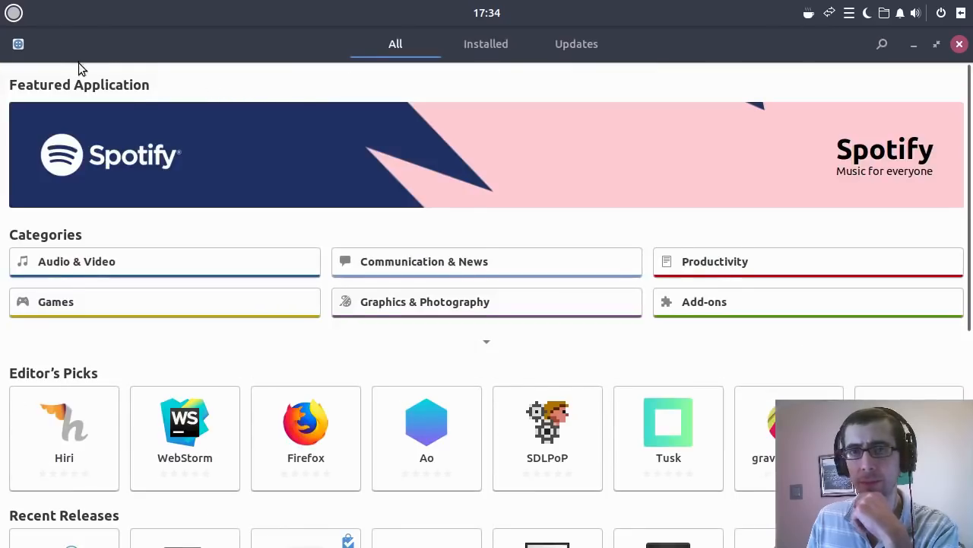
pyautogui.moveTo(950, 237)
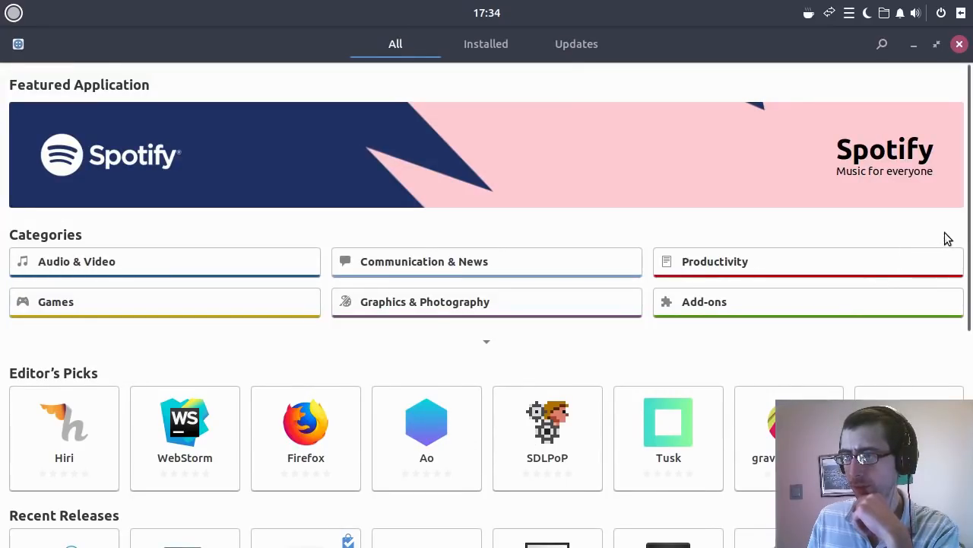
pyautogui.moveTo(928, 76)
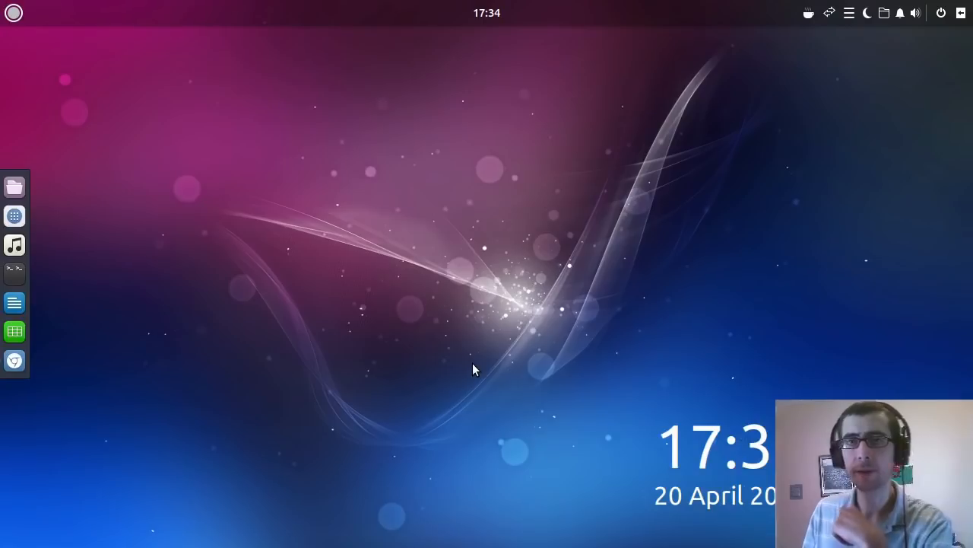
pyautogui.moveTo(450, 389)
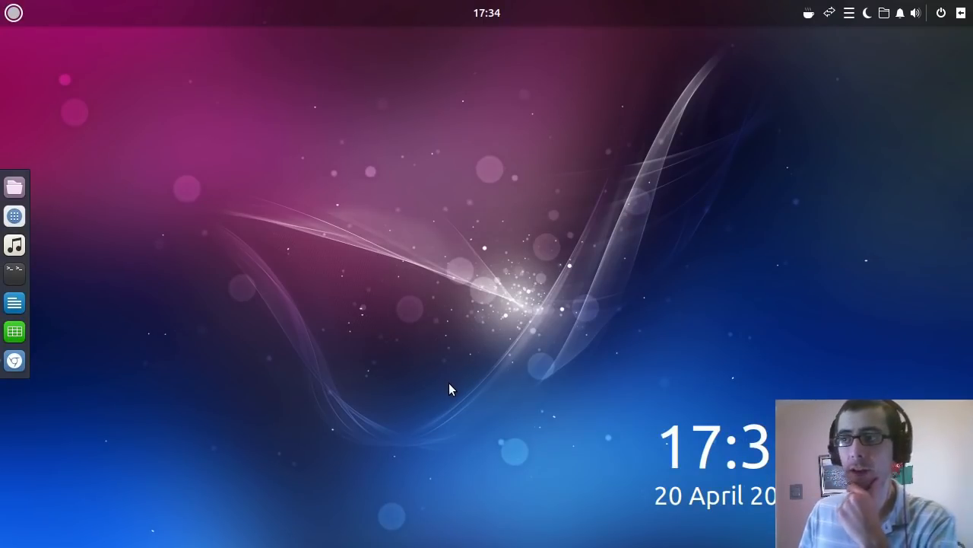
pyautogui.moveTo(804, 67)
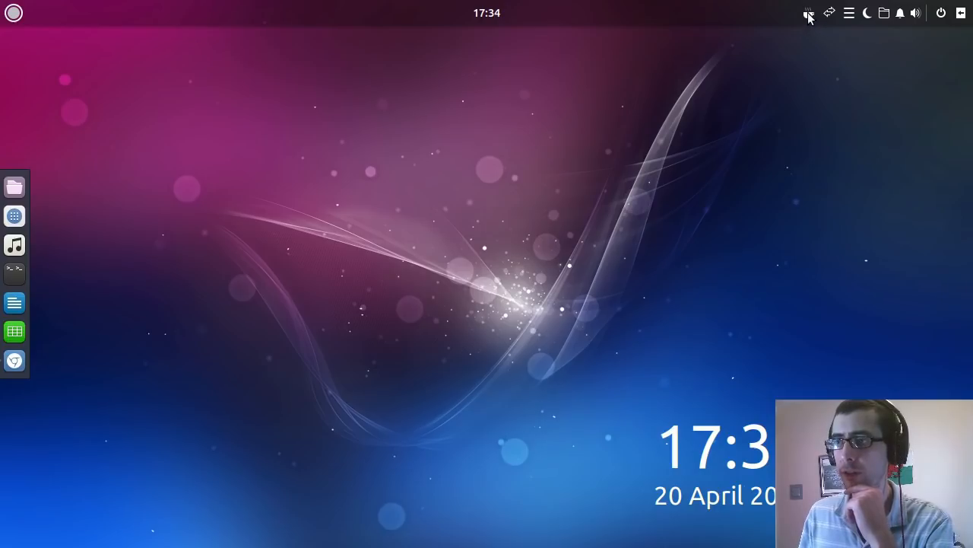
pyautogui.moveTo(827, 64)
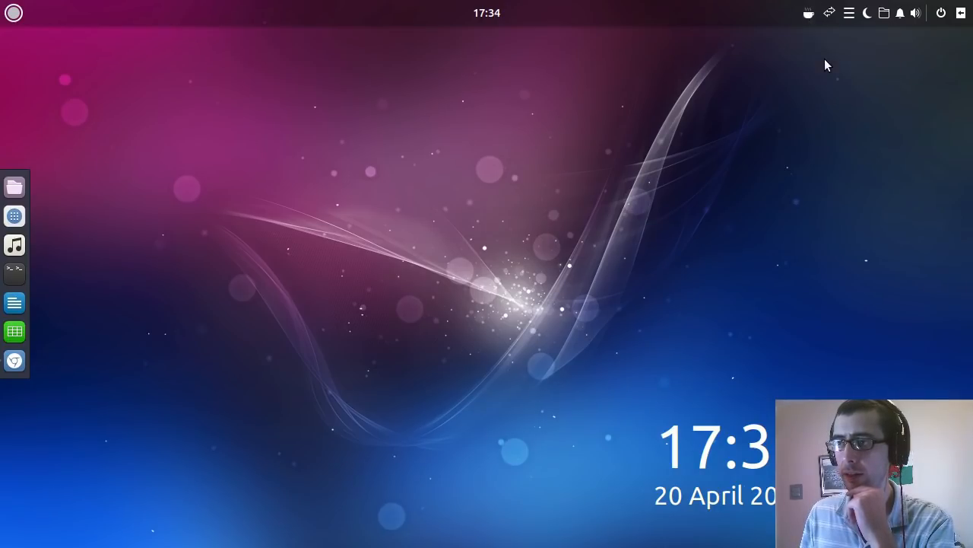
pyautogui.moveTo(800, 22)
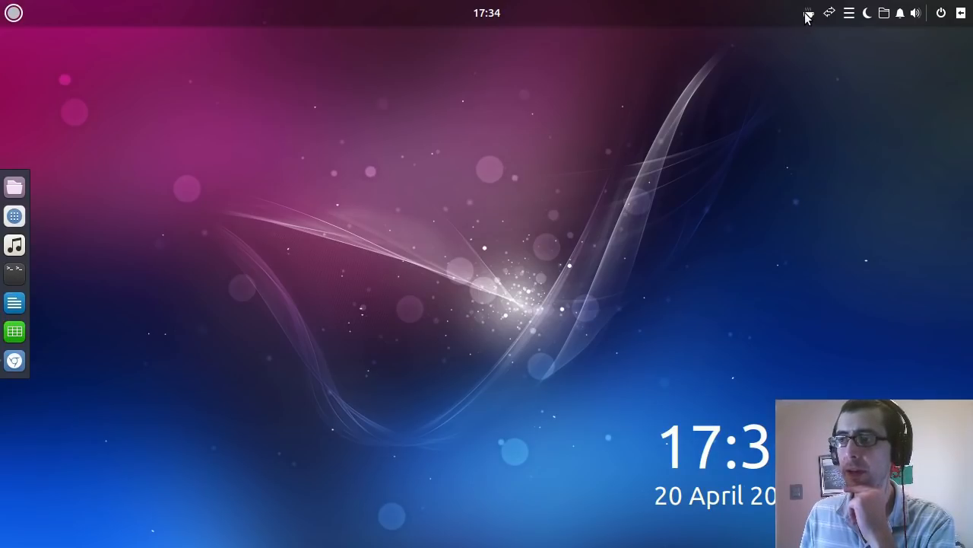
pyautogui.click(809, 12)
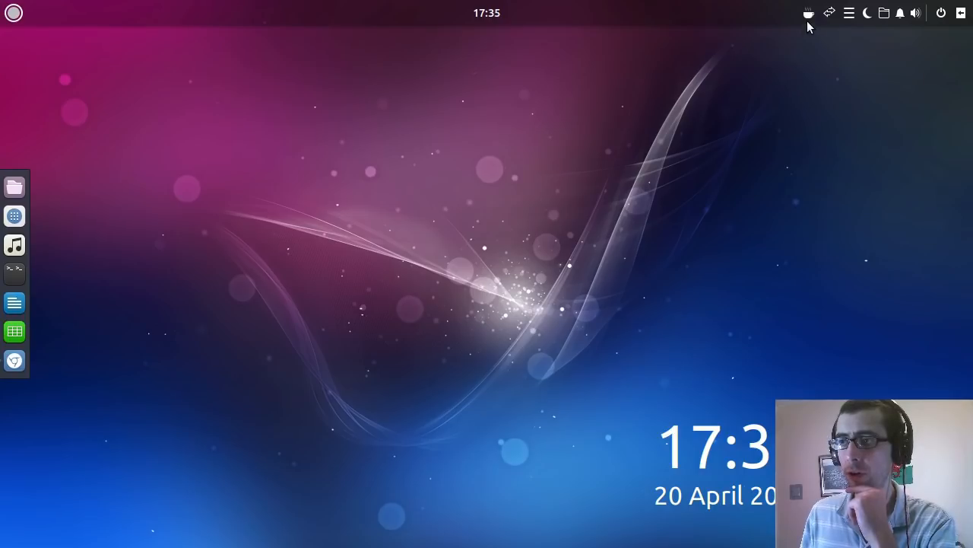
pyautogui.moveTo(818, 73)
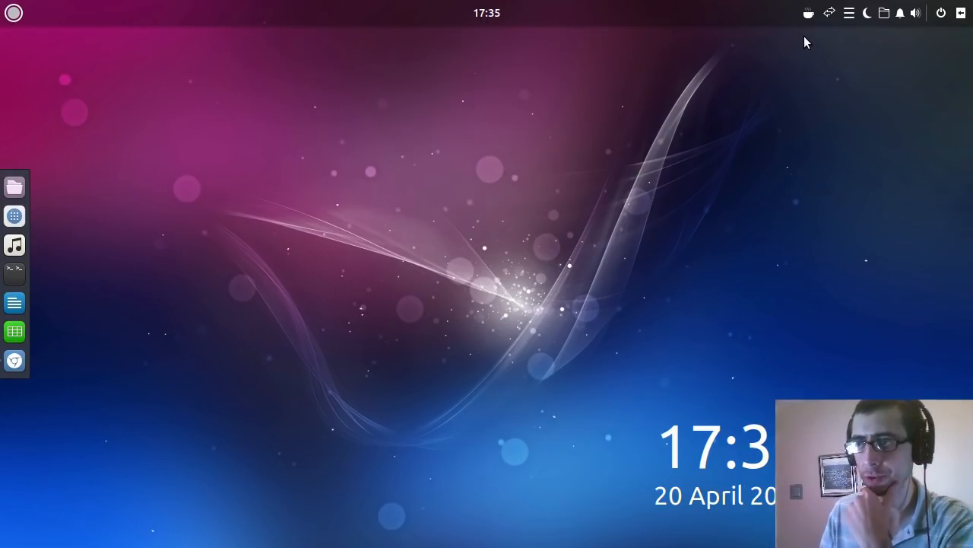
pyautogui.moveTo(864, 22)
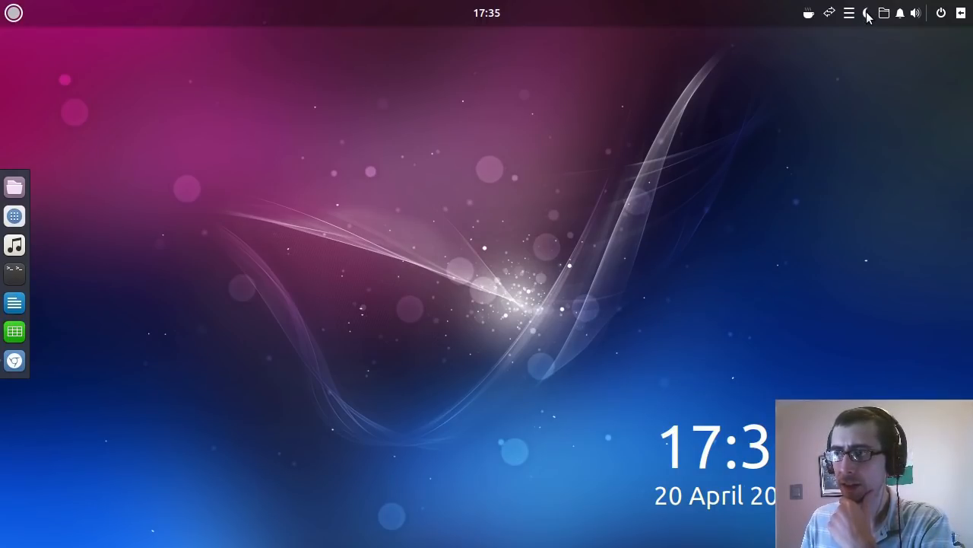
pyautogui.click(868, 12)
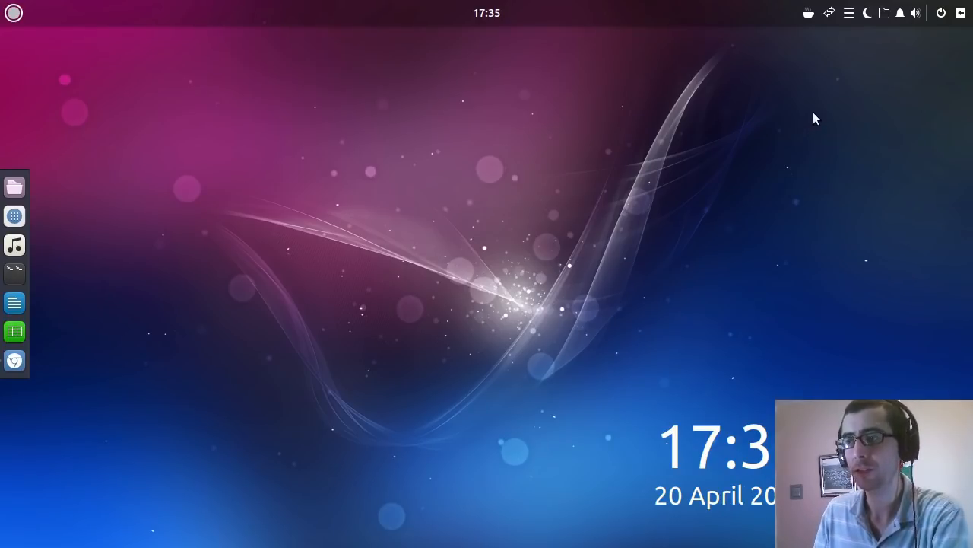
pyautogui.moveTo(828, 105)
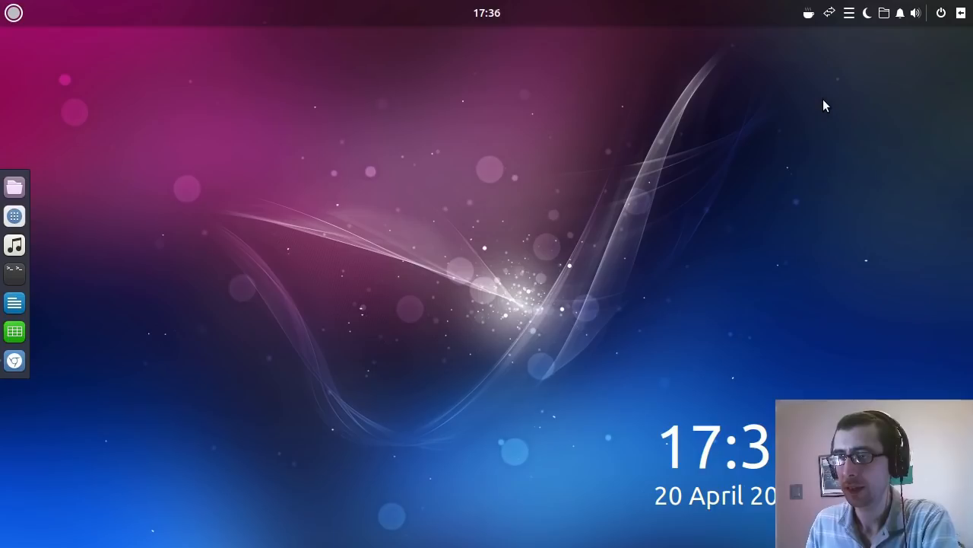
pyautogui.moveTo(849, 24)
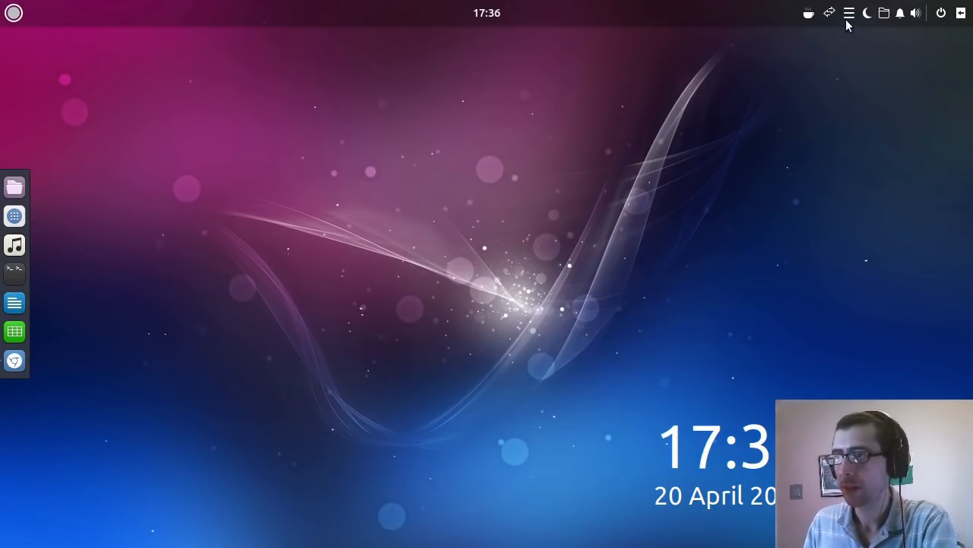
pyautogui.click(867, 12)
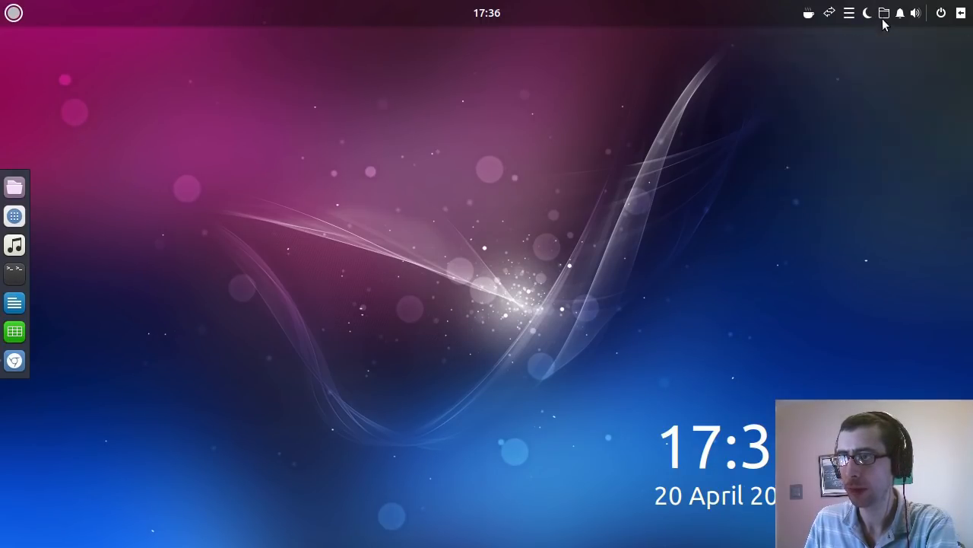
# Step: Show the Places popover of home folders from the top panel, then dismiss it
pyautogui.click(884, 12)
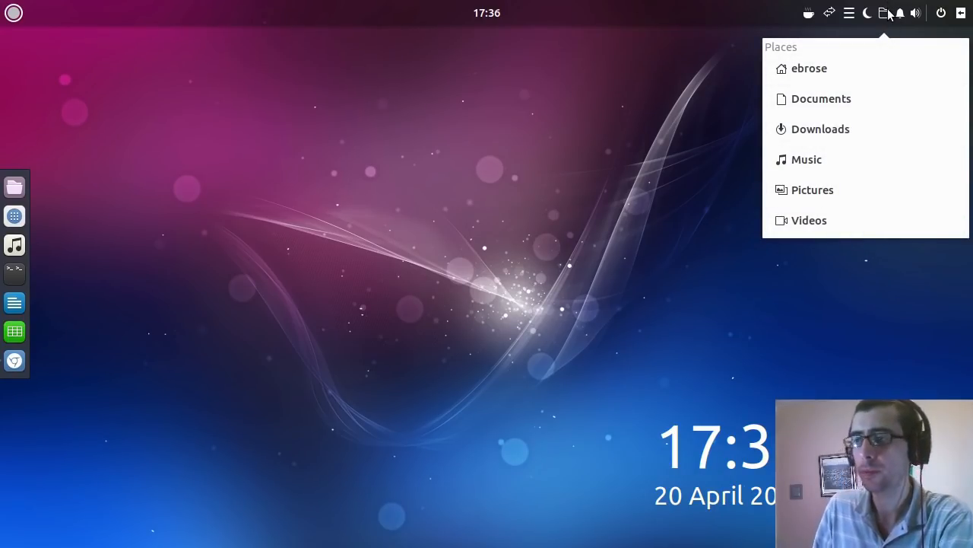
pyautogui.moveTo(809, 66)
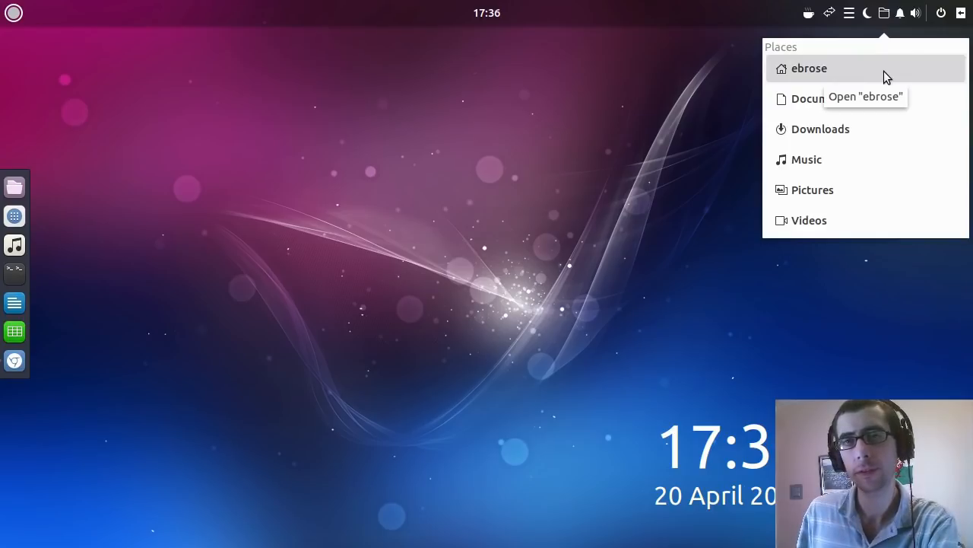
pyautogui.moveTo(819, 83)
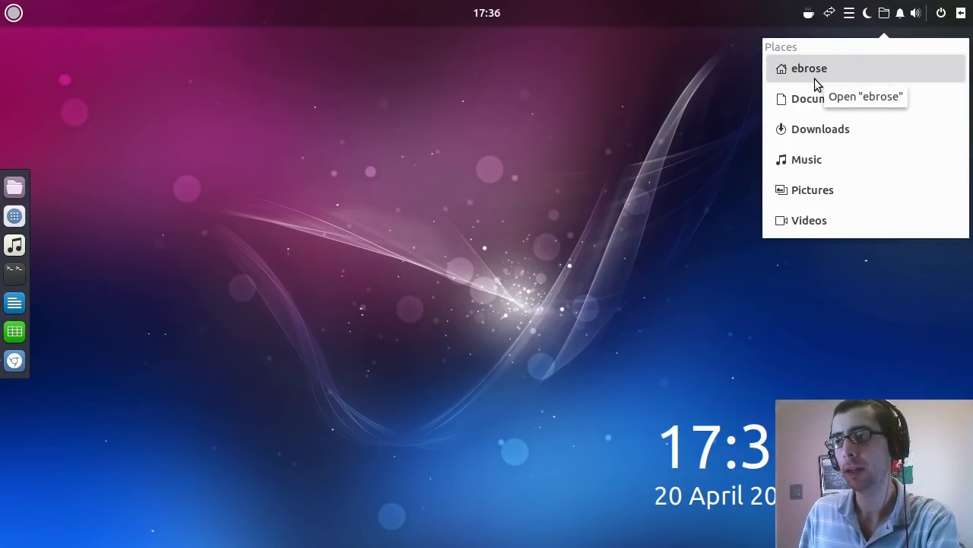
pyautogui.moveTo(879, 49)
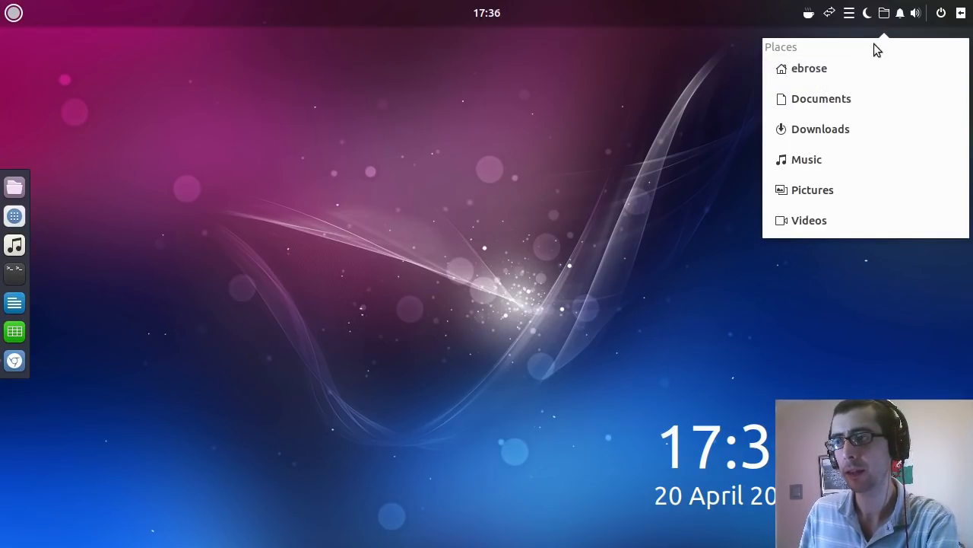
pyautogui.moveTo(829, 67)
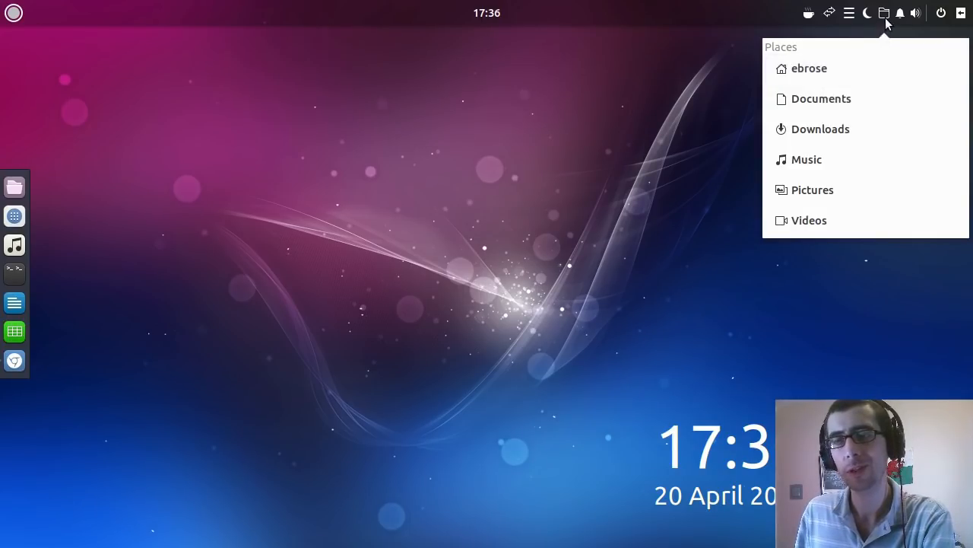
pyautogui.click(883, 13)
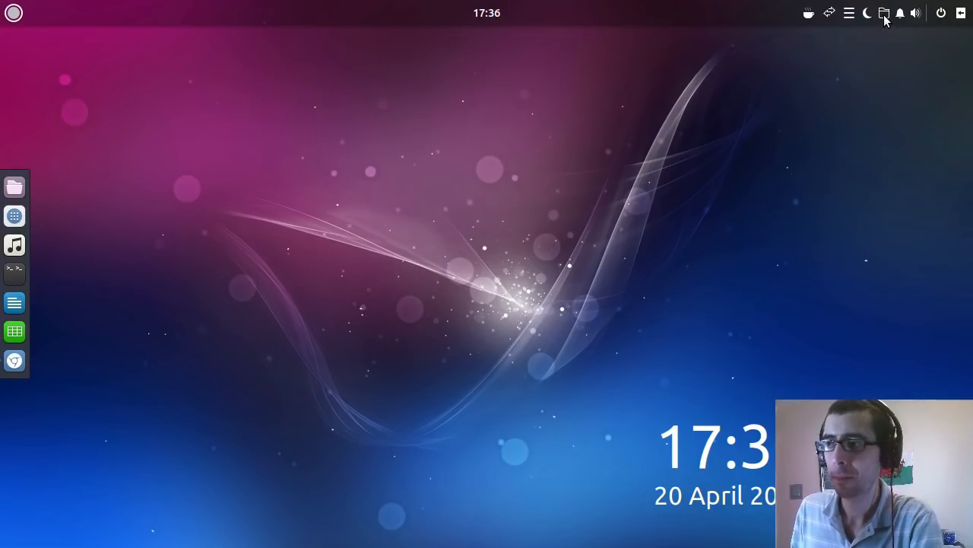
# Step: Show the Raven notifications panel from the top panel bell, reporting no unread notifications
pyautogui.click(900, 13)
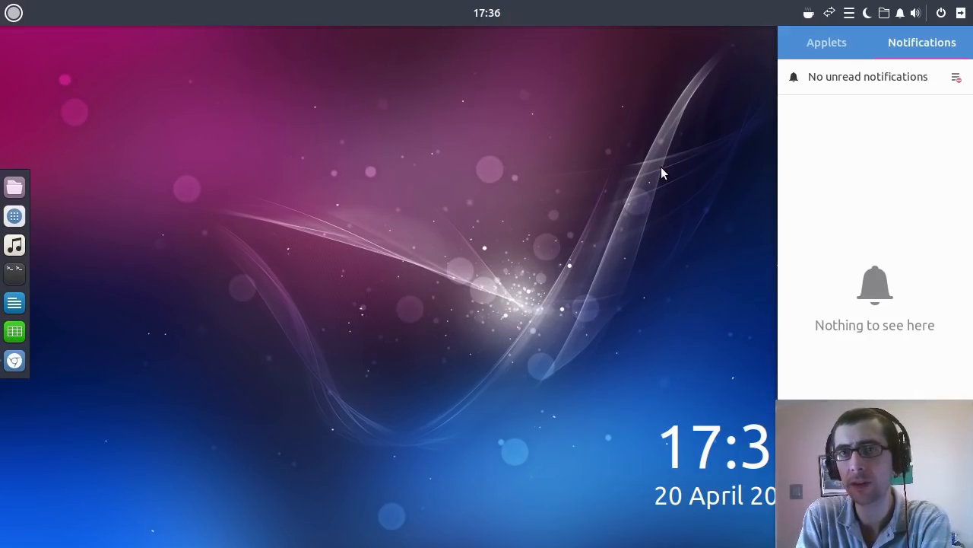
pyautogui.moveTo(818, 170)
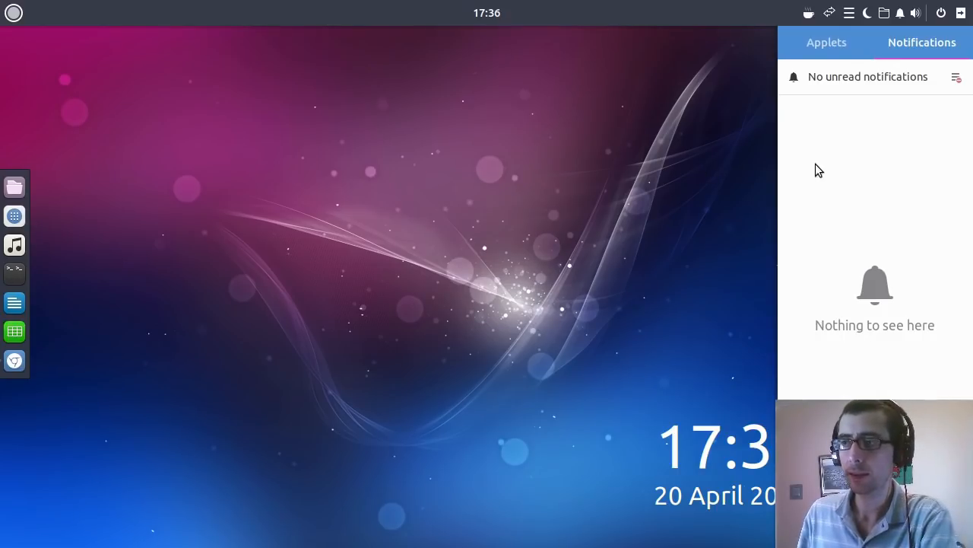
pyautogui.moveTo(836, 167)
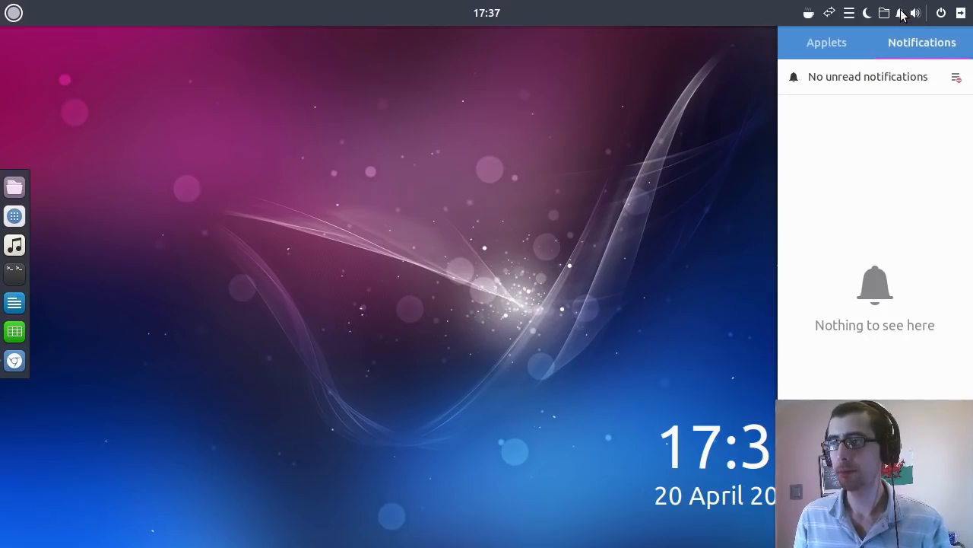
# Step: Dismiss Raven and switch GNOME Software to its Installed tab
pyautogui.click(901, 12)
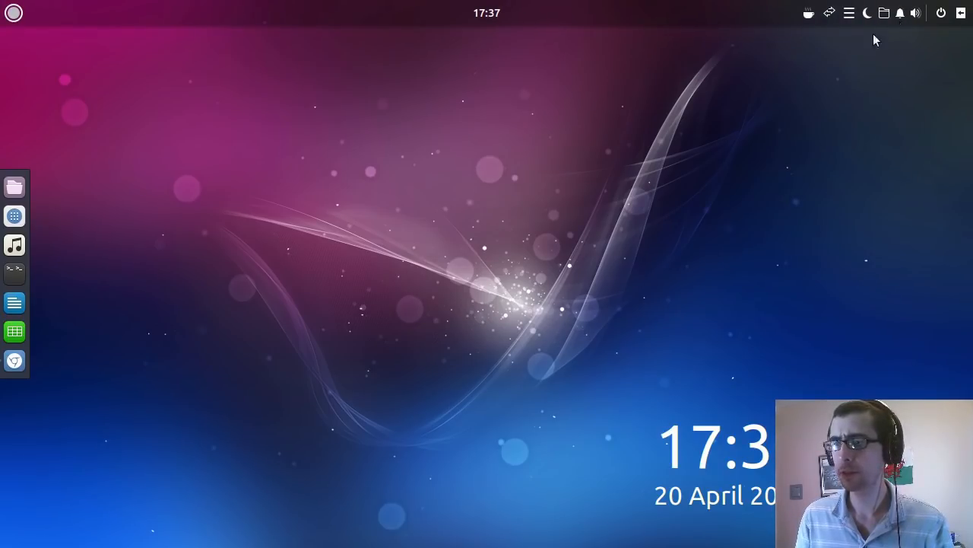
pyautogui.moveTo(520, 226)
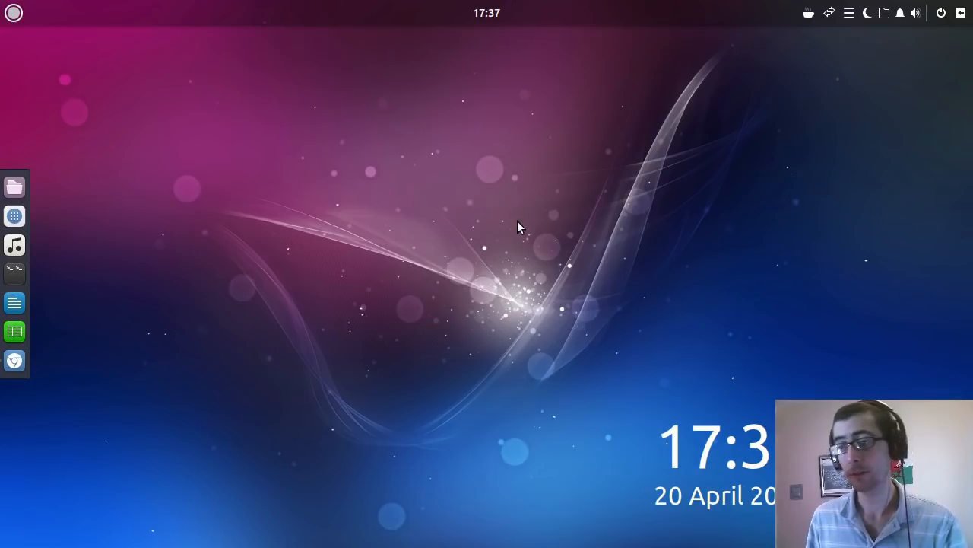
pyautogui.moveTo(367, 305)
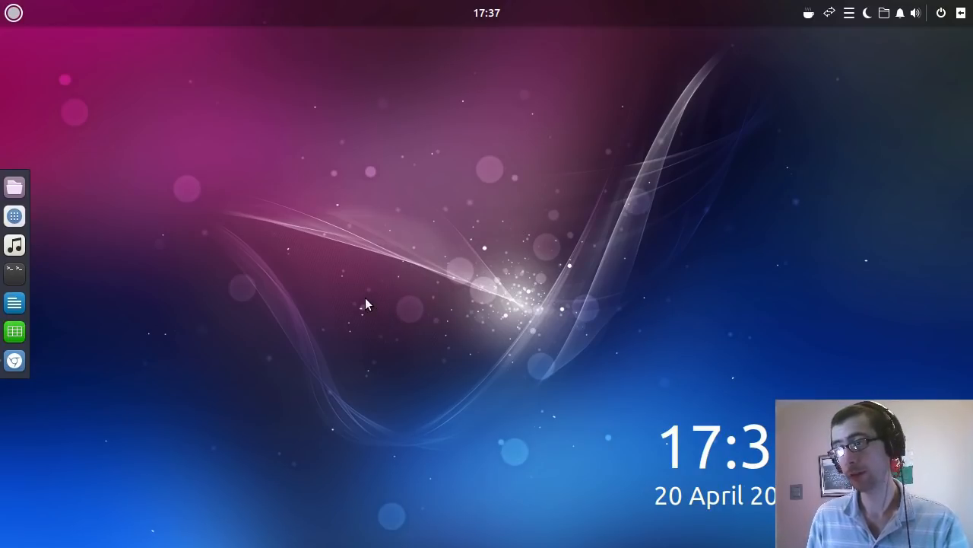
pyautogui.moveTo(275, 239)
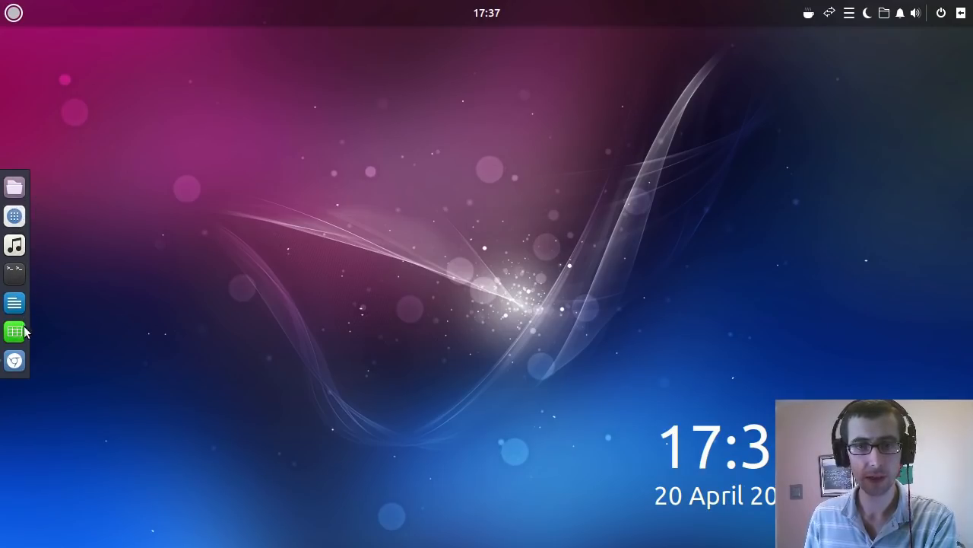
pyautogui.moveTo(15, 360)
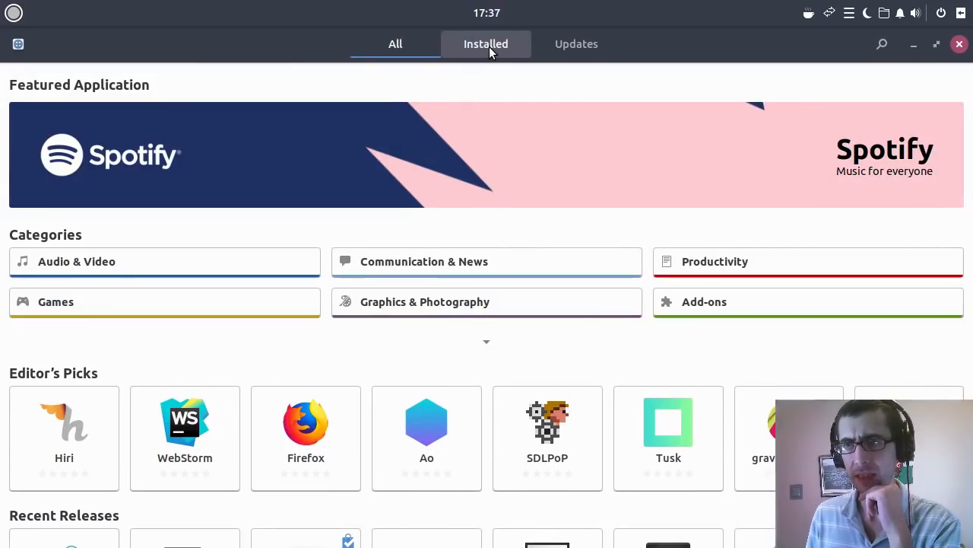
pyautogui.click(395, 42)
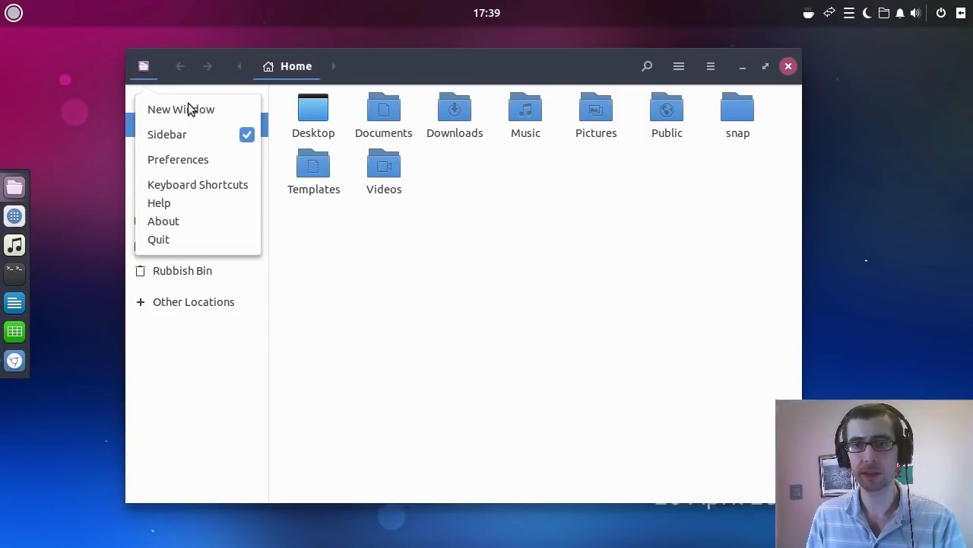
# Step: View the Files app's About information, close it and quit Files
pyautogui.click(163, 220)
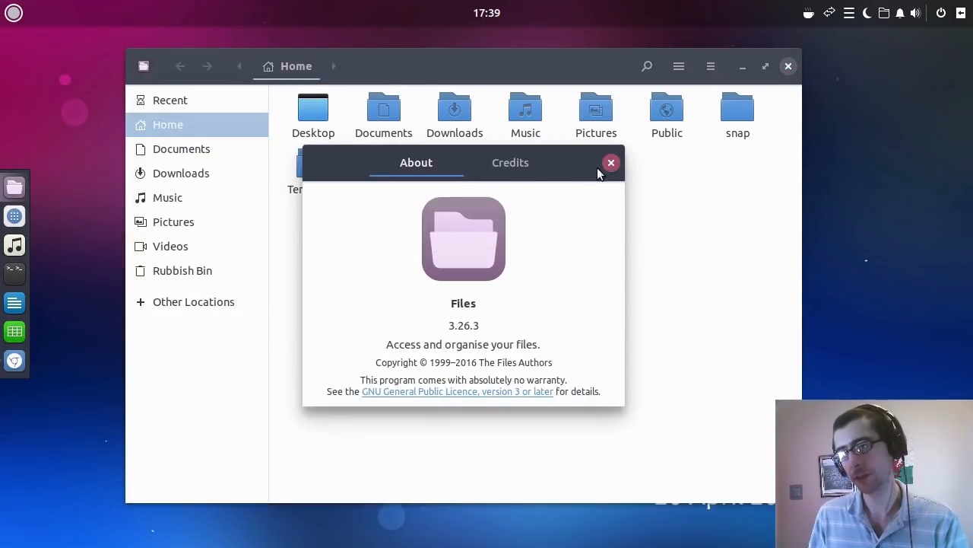
pyautogui.click(611, 163)
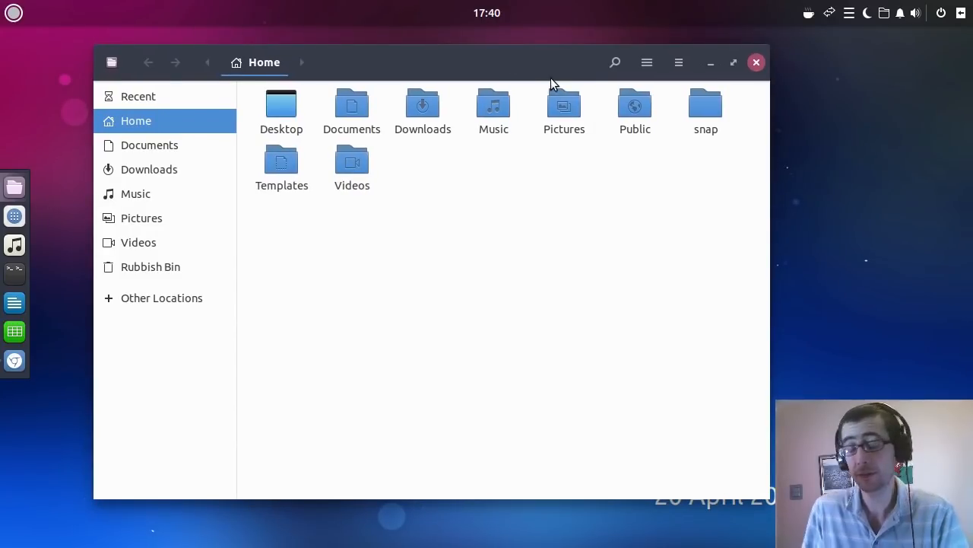
pyautogui.click(757, 61)
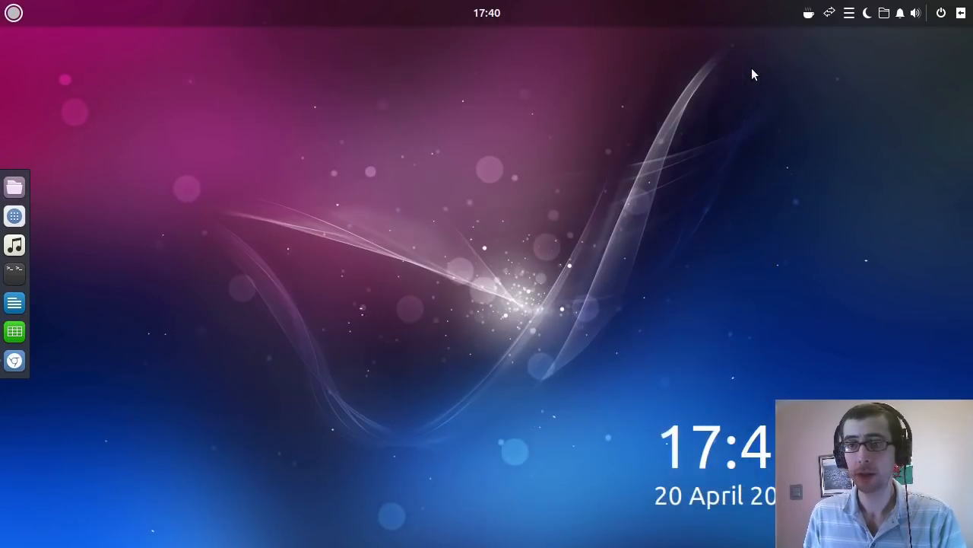
pyautogui.moveTo(13, 13)
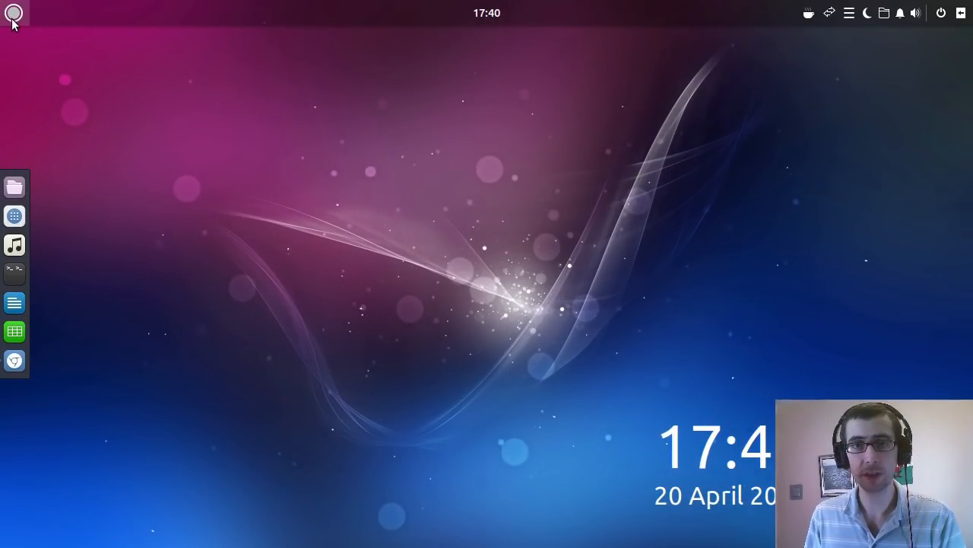
# Step: Launch Budgie Applets from the Budgie Menu to list installable applets
pyautogui.click(14, 12)
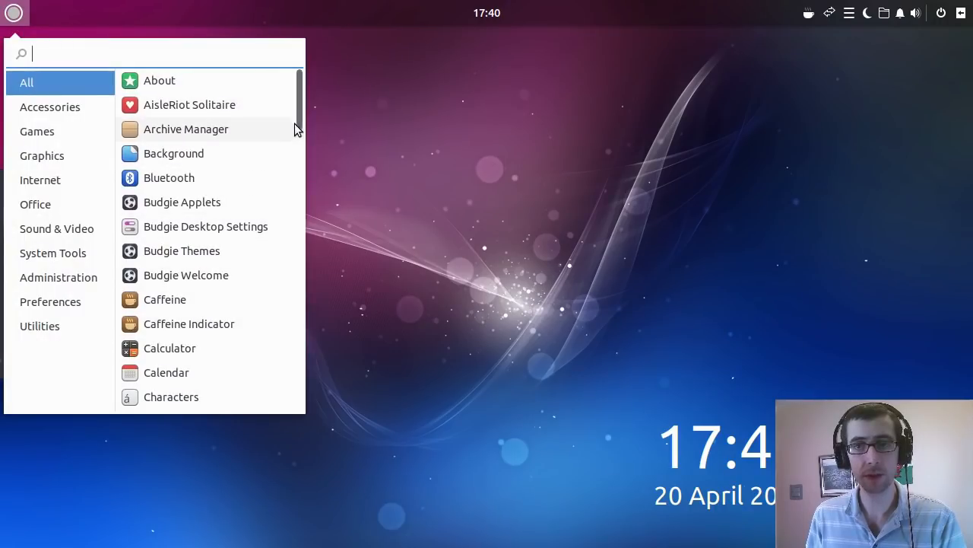
pyautogui.click(14, 12)
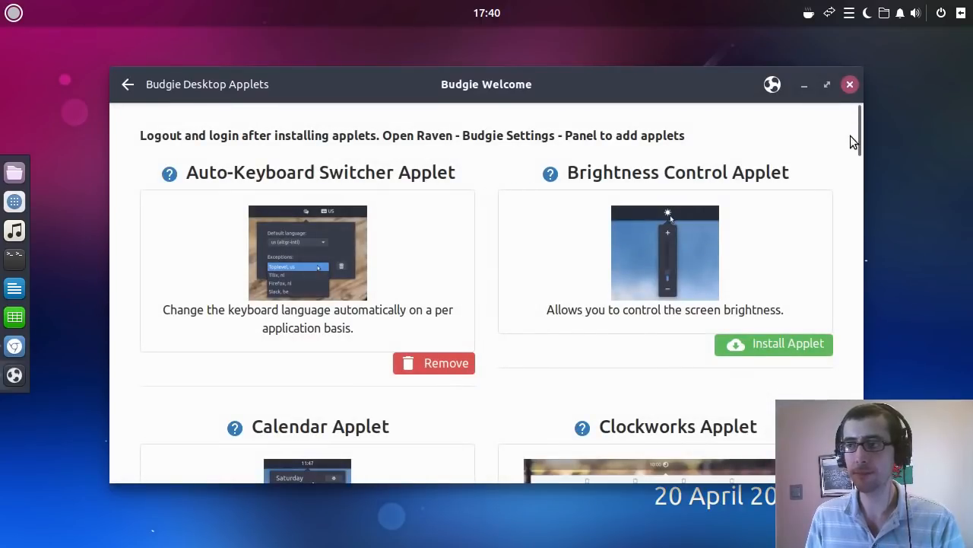
pyautogui.scroll(-3)
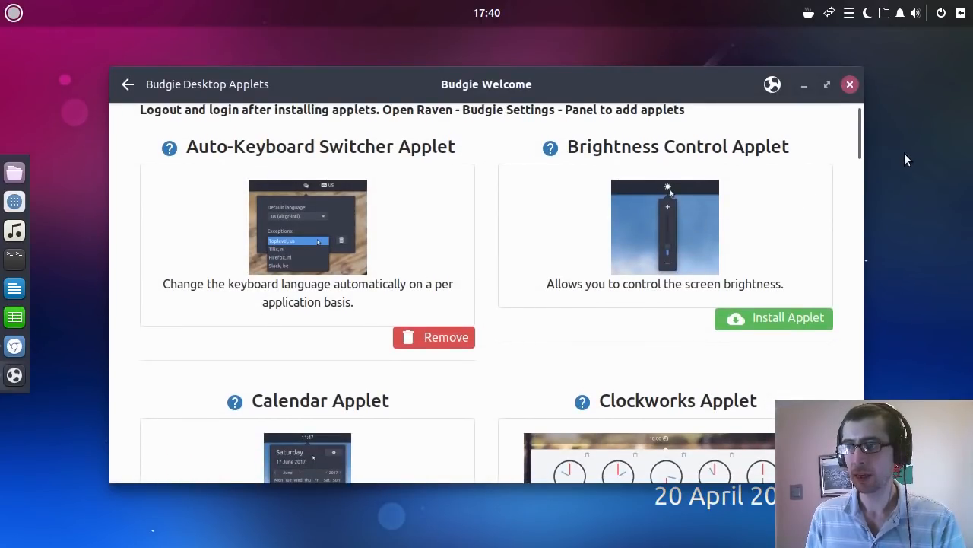
pyautogui.scroll(-3)
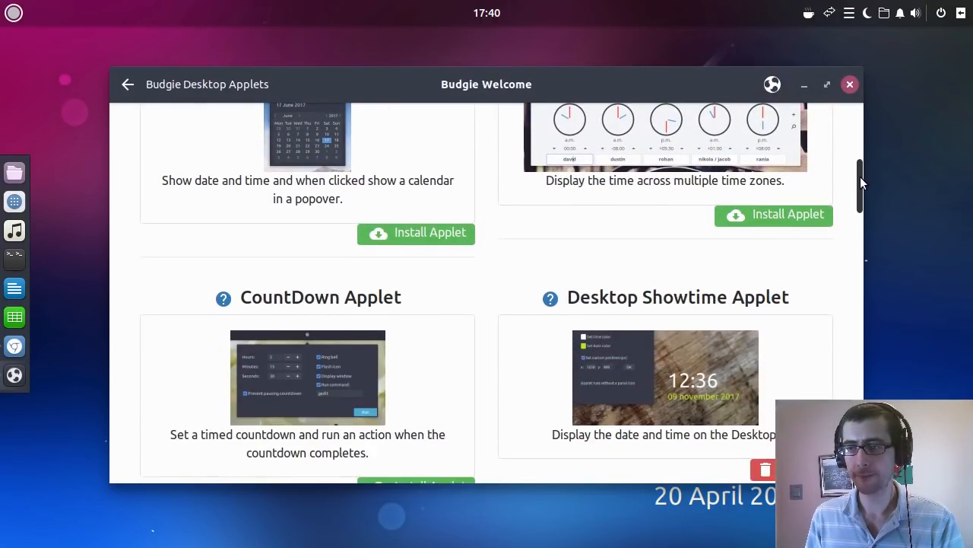
pyautogui.scroll(-3)
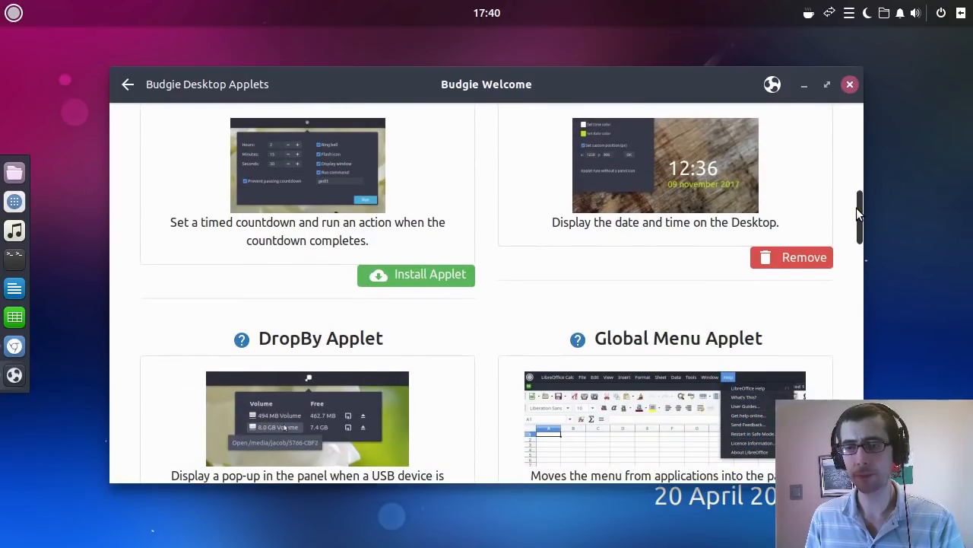
pyautogui.scroll(-3)
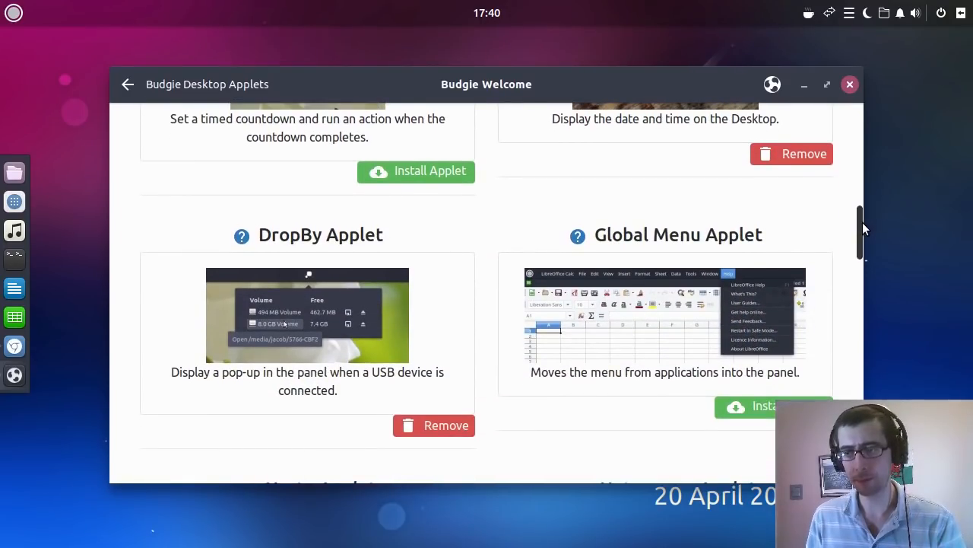
pyautogui.scroll(-3)
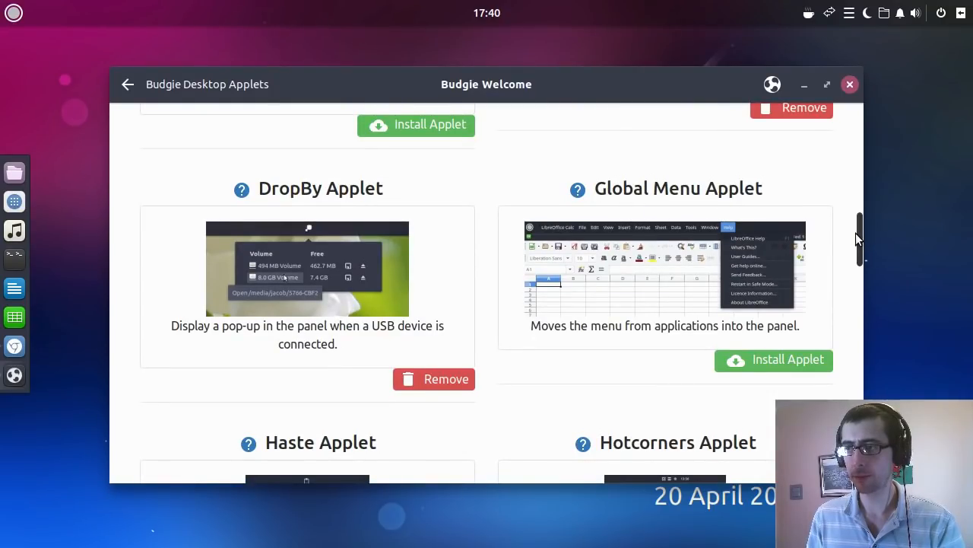
pyautogui.scroll(-3)
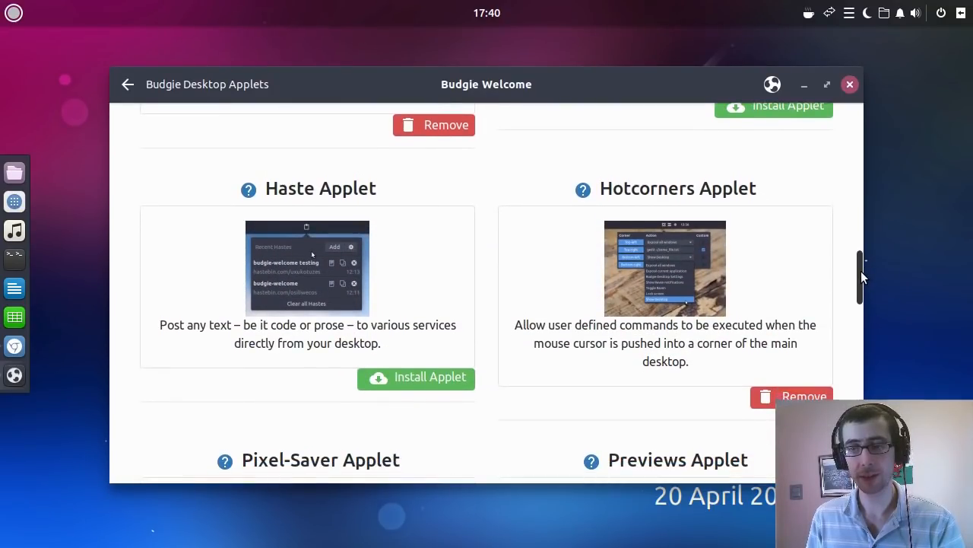
pyautogui.scroll(-3)
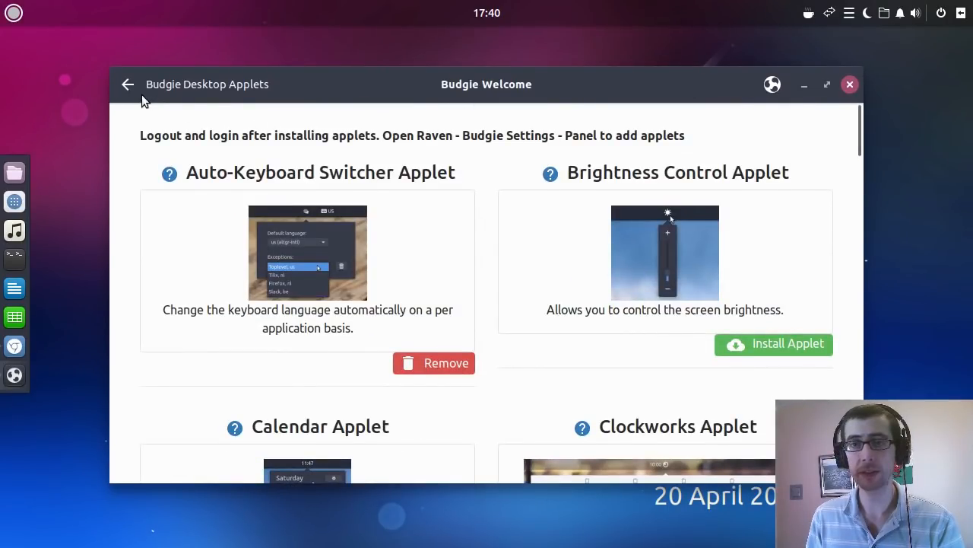
pyautogui.click(128, 85)
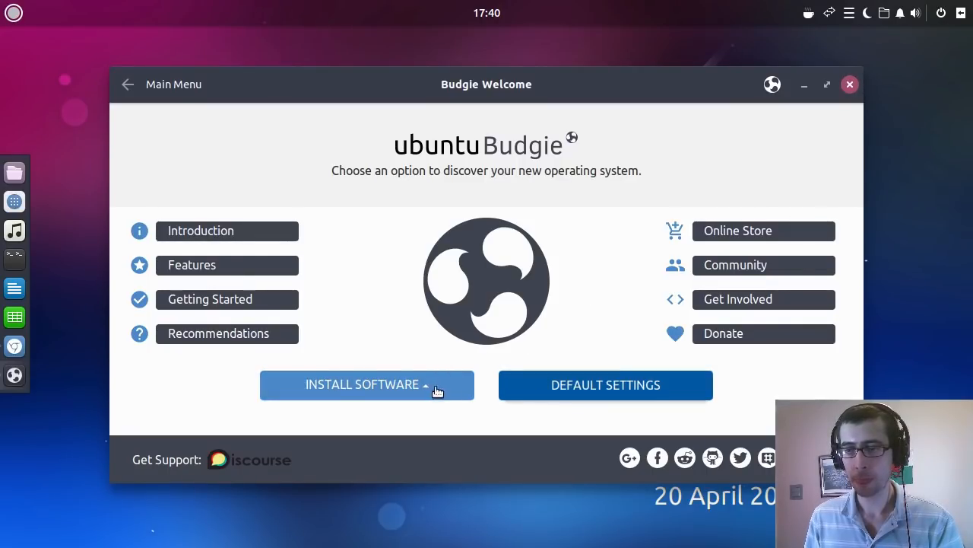
pyautogui.click(367, 384)
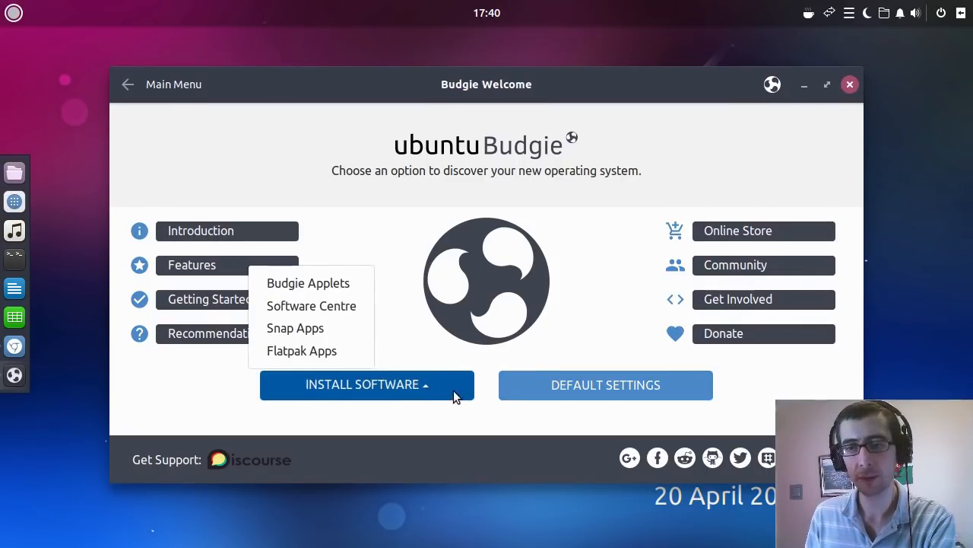
pyautogui.moveTo(301, 350)
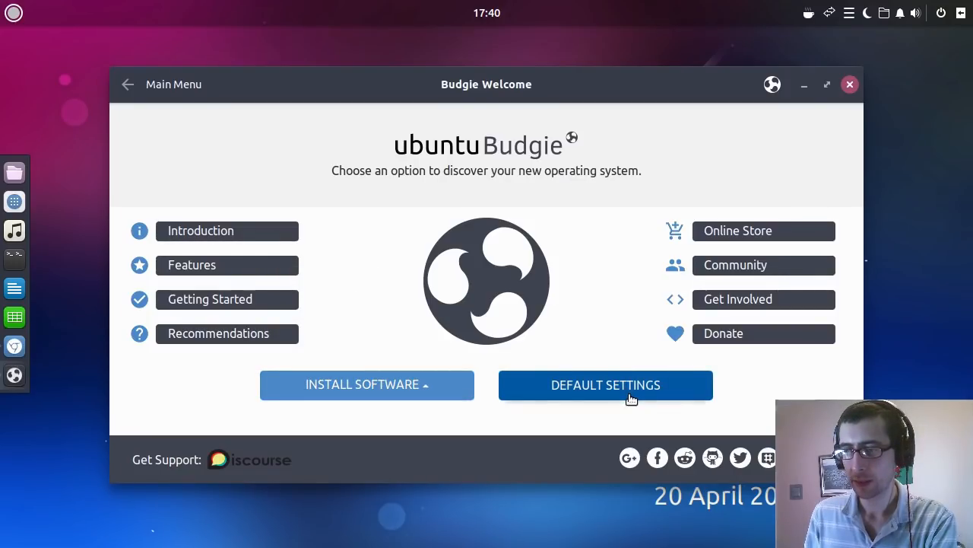
# Step: Show Budgie Welcome's Default Settings page and scroll through the Switch Appearance theme previews
pyautogui.click(605, 383)
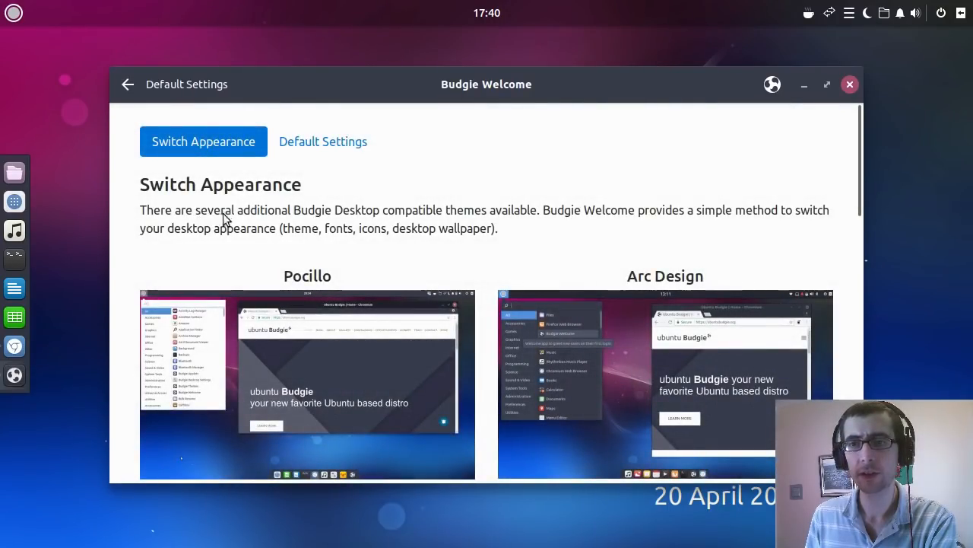
pyautogui.moveTo(860, 185)
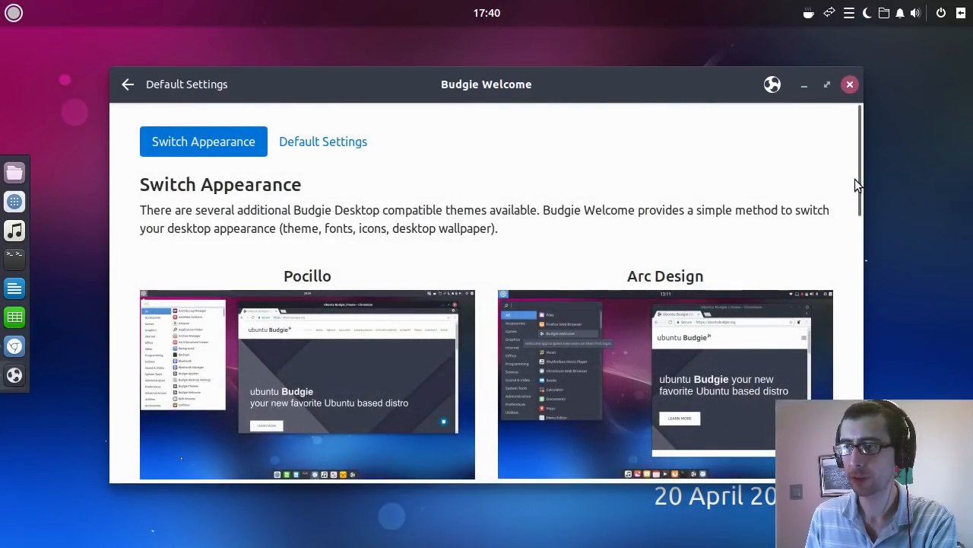
pyautogui.scroll(-3)
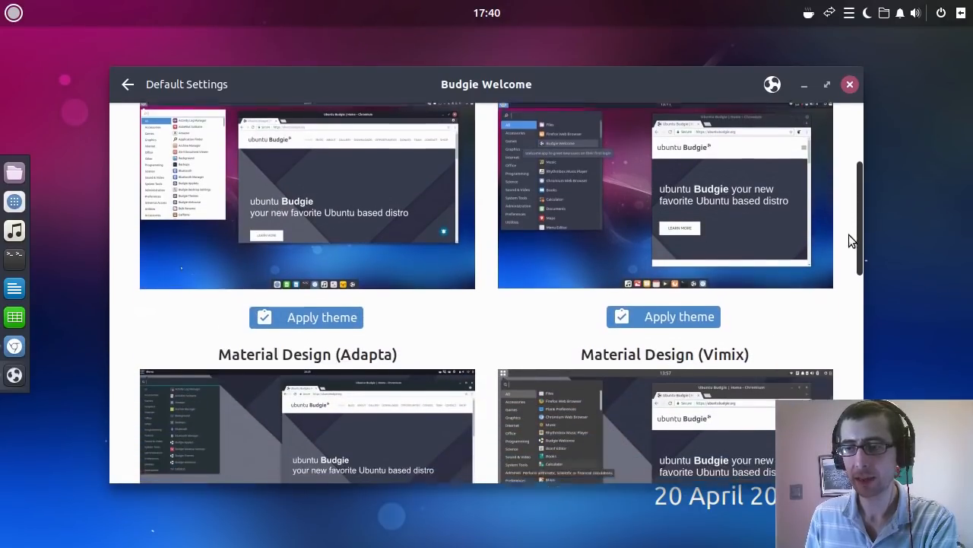
pyautogui.scroll(-3)
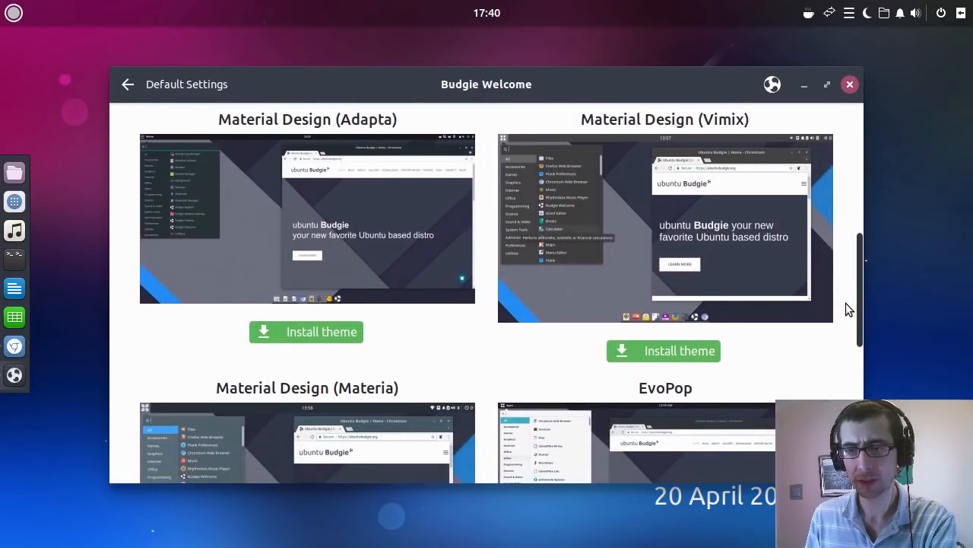
pyautogui.scroll(-3)
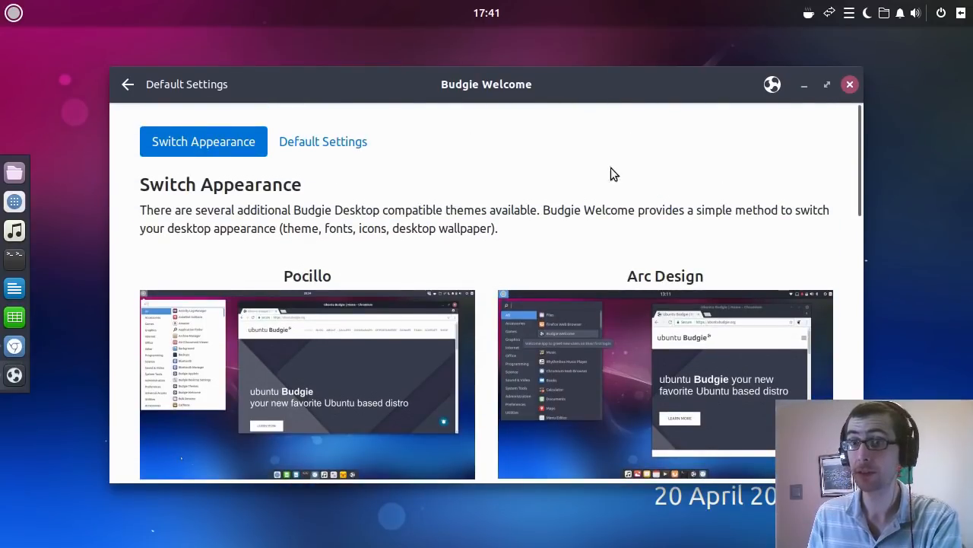
pyautogui.moveTo(849, 85)
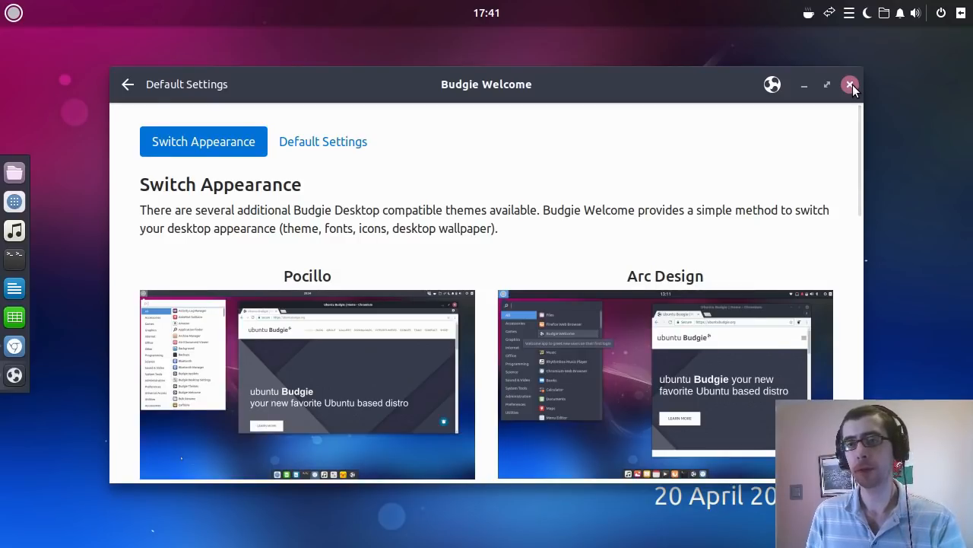
# Step: Close Budgie Welcome, then show and dismiss the Budgie Menu, leaving the bare desktop
pyautogui.click(850, 85)
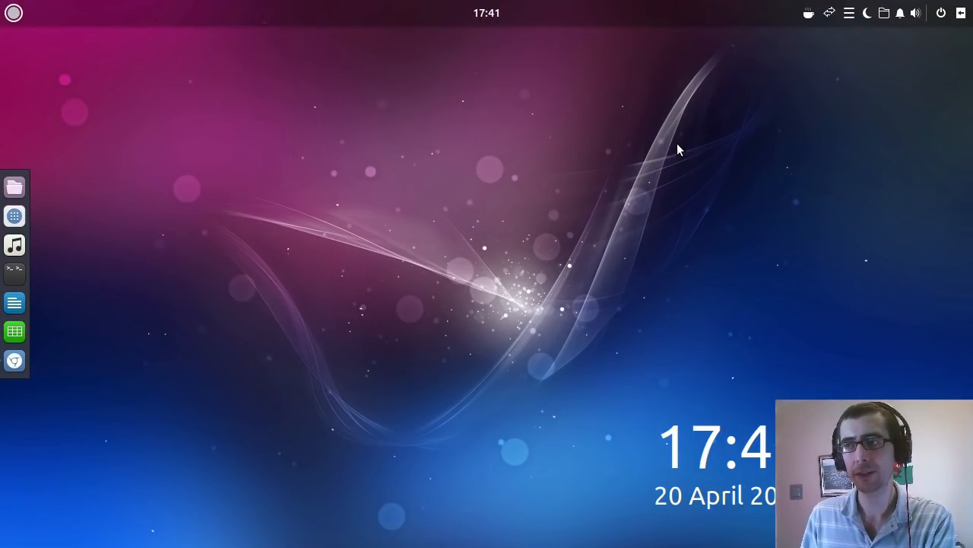
pyautogui.moveTo(372, 91)
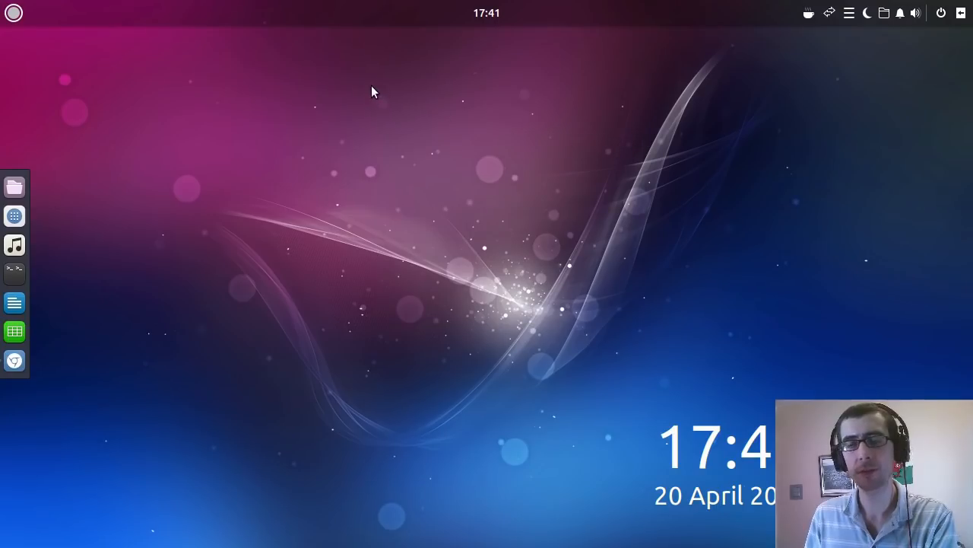
pyautogui.click(14, 12)
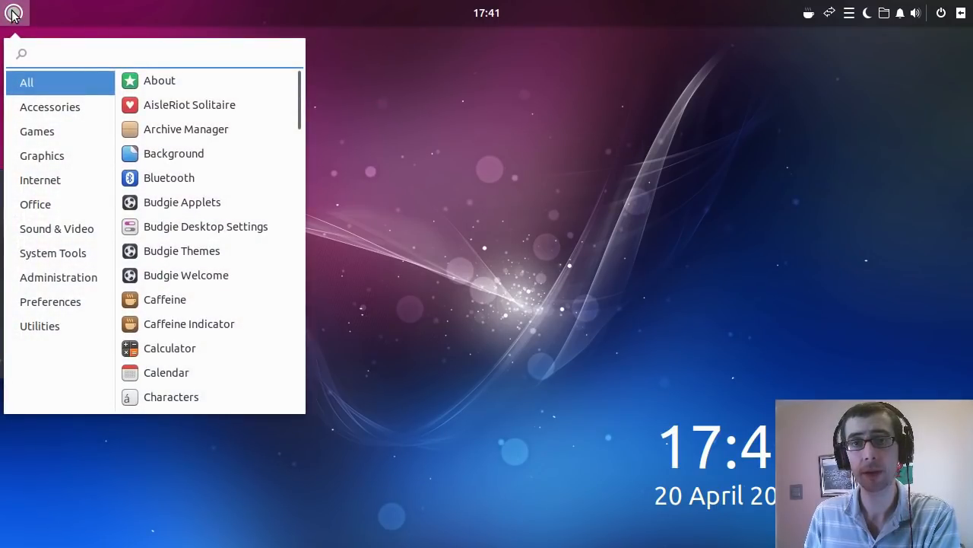
pyautogui.click(12, 12)
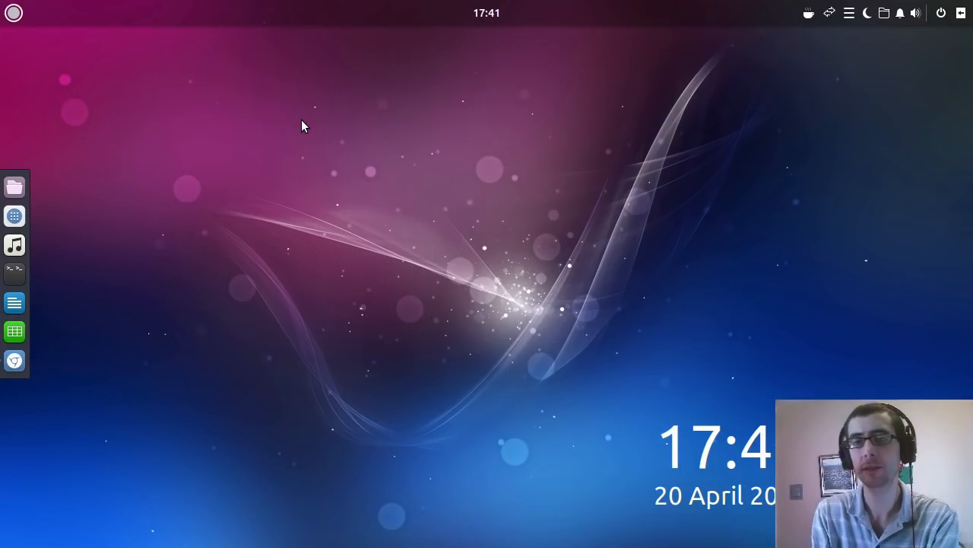
pyautogui.moveTo(487, 117)
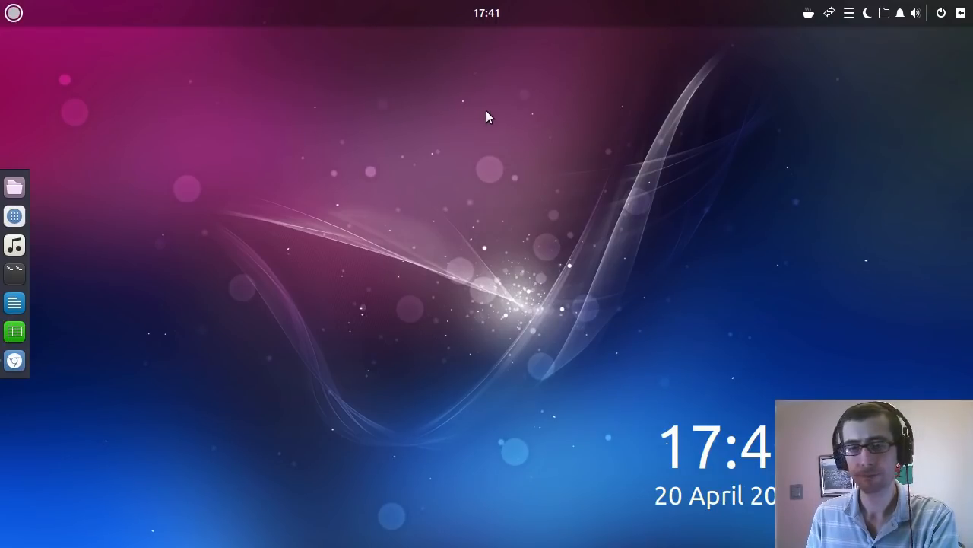
pyautogui.moveTo(411, 316)
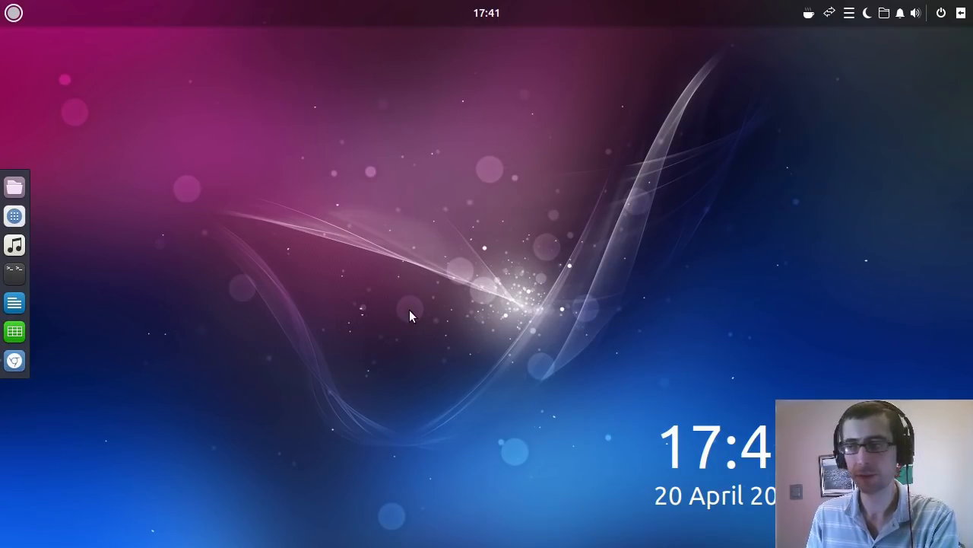
pyautogui.moveTo(940, 42)
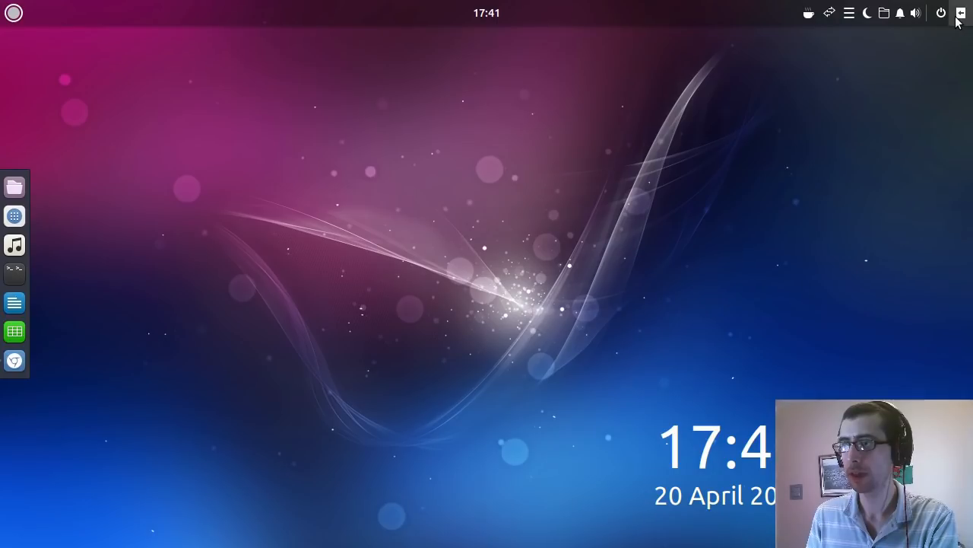
# Step: Show the Raven side panel's Applets tab with calendar and sound controls
pyautogui.click(961, 12)
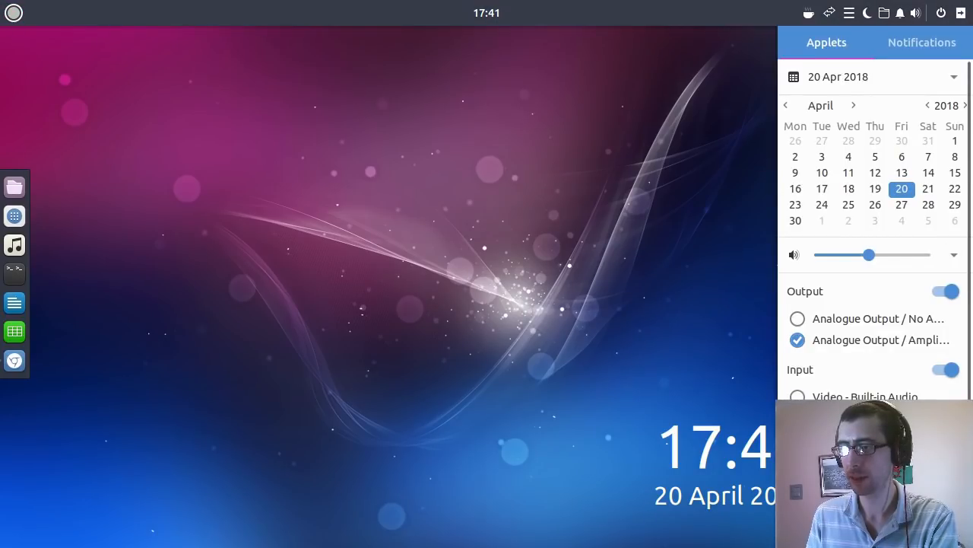
pyautogui.moveTo(870, 383)
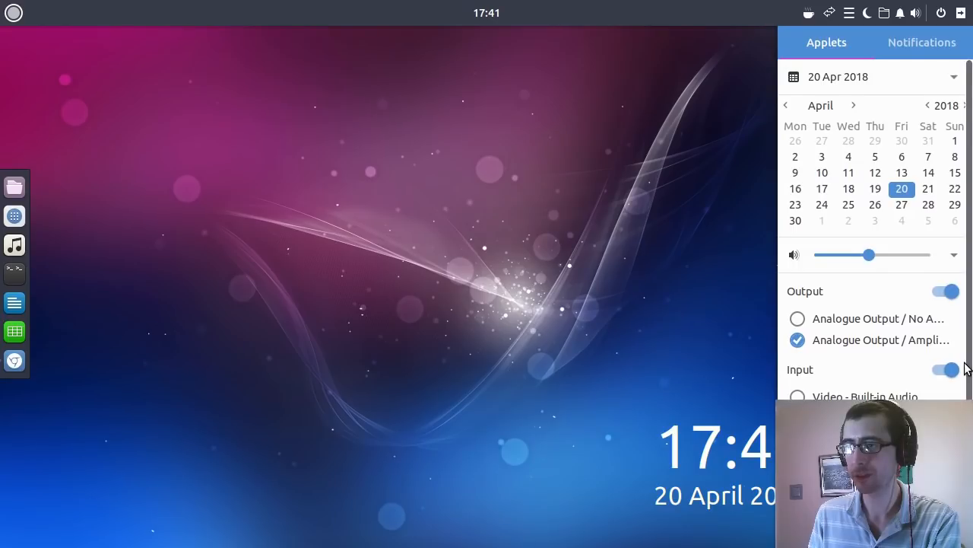
pyautogui.moveTo(905, 200)
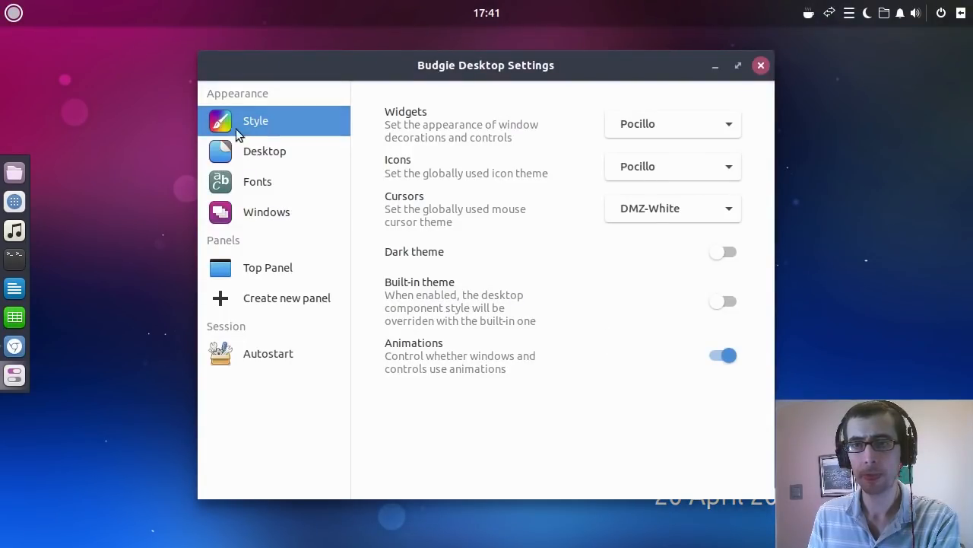
# Step: Browse the Desktop, Windows and Top Panel sections, then create a new empty Bottom Panel
pyautogui.click(265, 150)
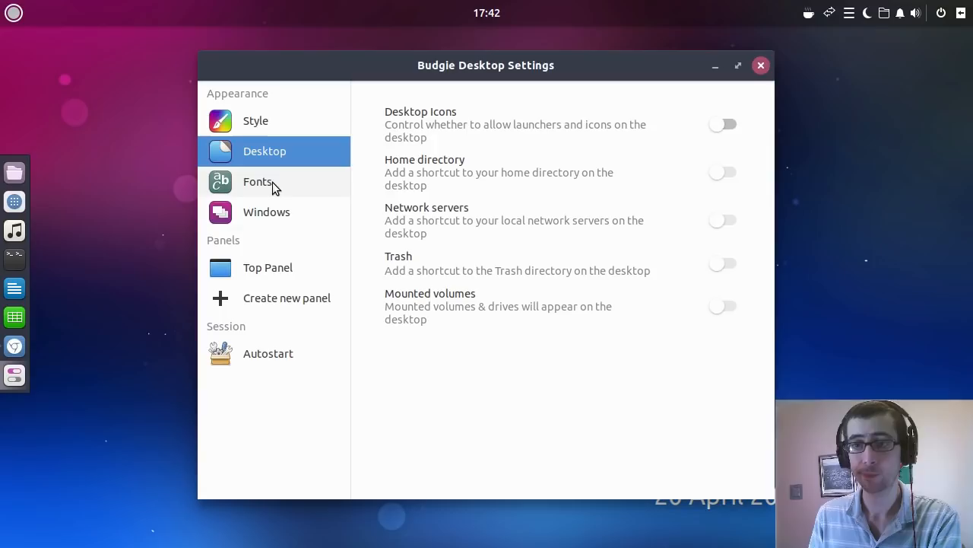
pyautogui.click(268, 211)
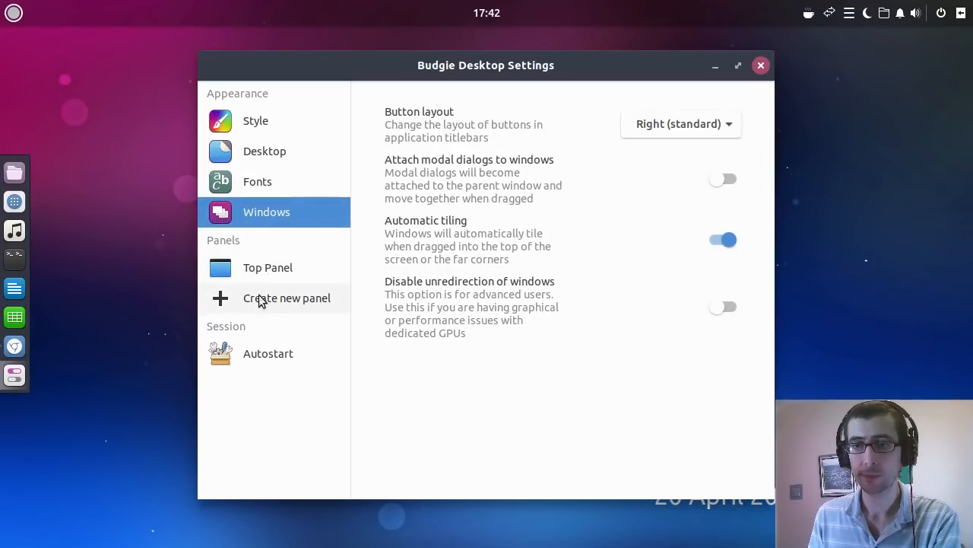
pyautogui.click(268, 268)
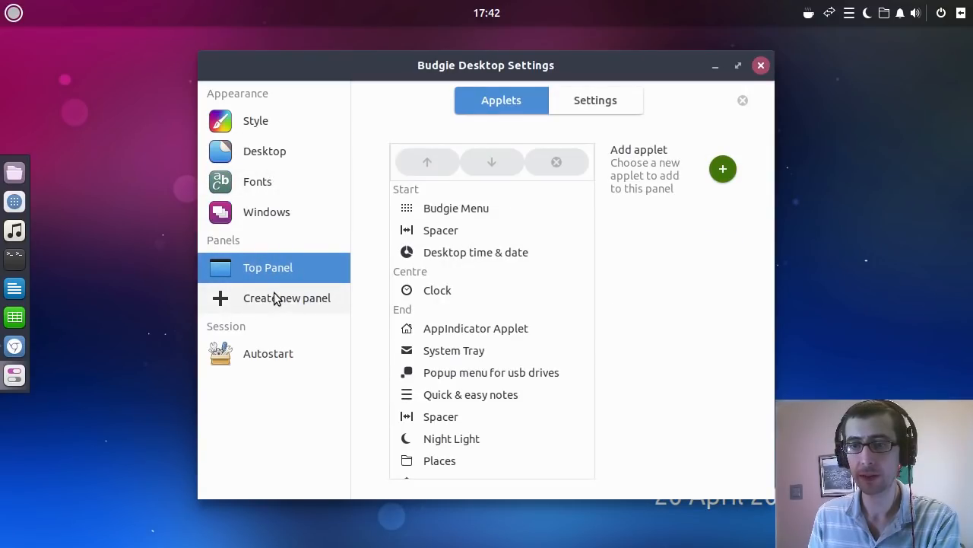
pyautogui.click(286, 297)
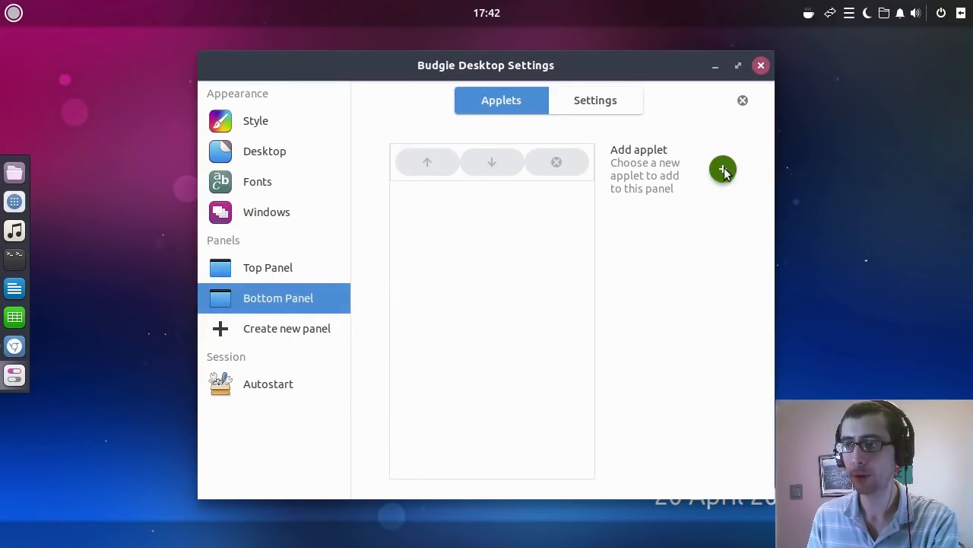
pyautogui.moveTo(742, 101)
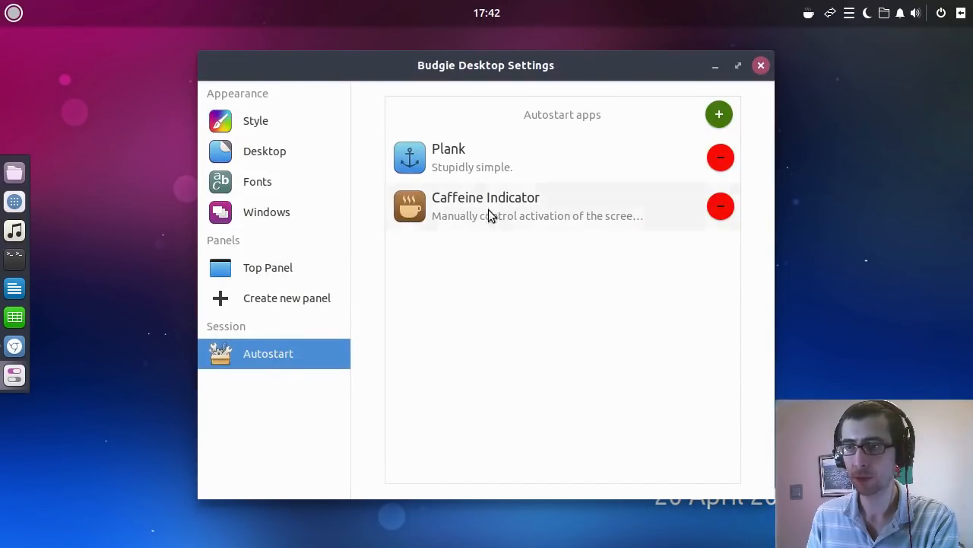
pyautogui.moveTo(584, 122)
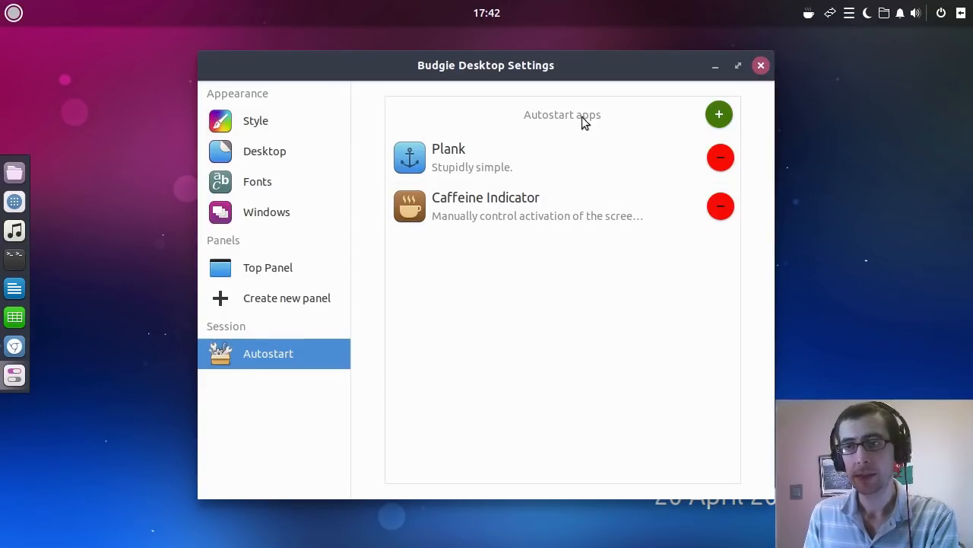
pyautogui.moveTo(594, 79)
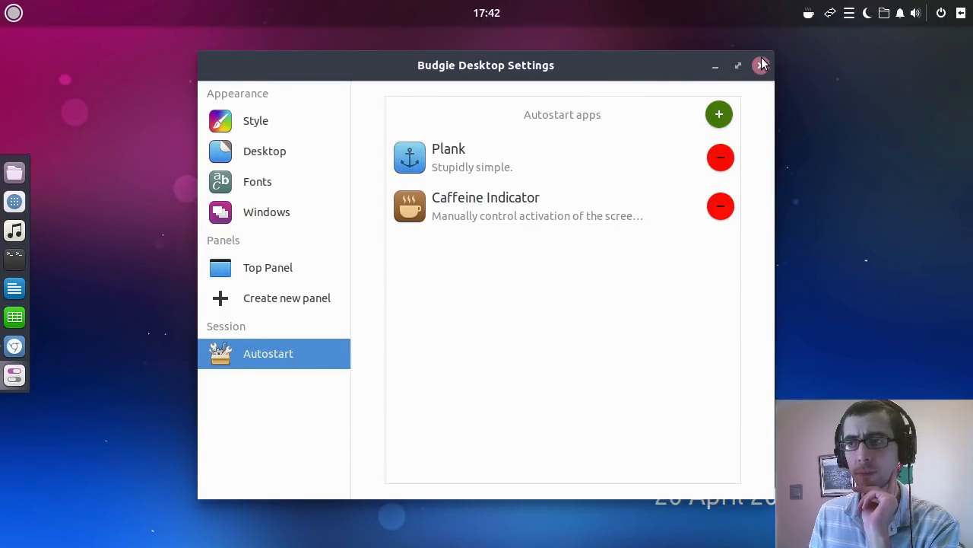
# Step: Close Budgie Desktop Settings to return to the bare desktop
pyautogui.click(762, 63)
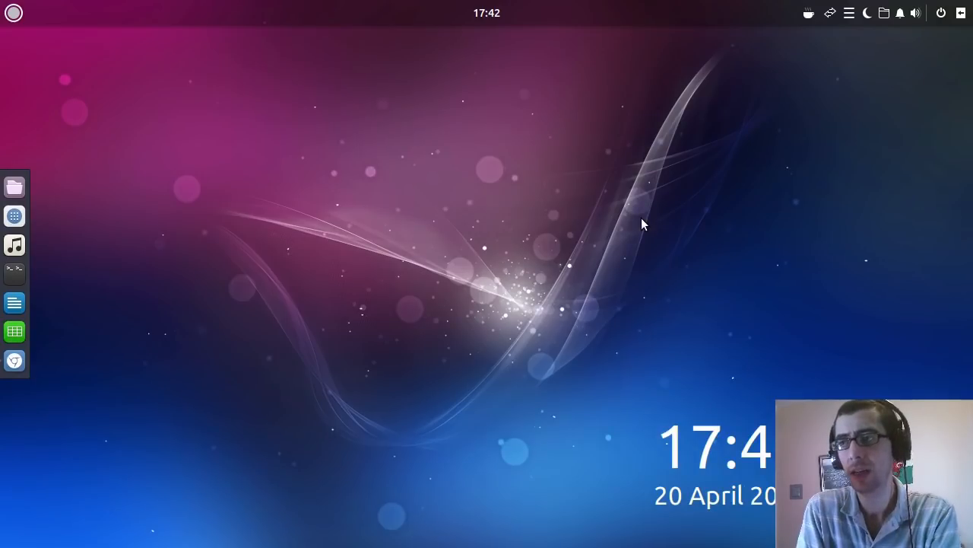